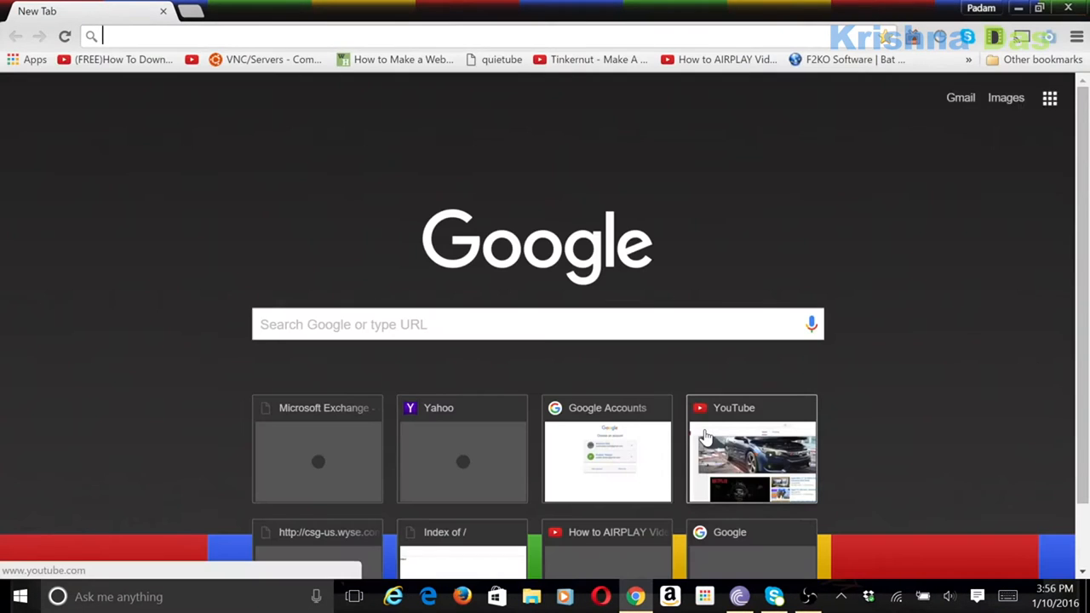
Step: Search Google for 'filezilla' and visit the FileZilla Server download page
type("filezilla&es_th=1")
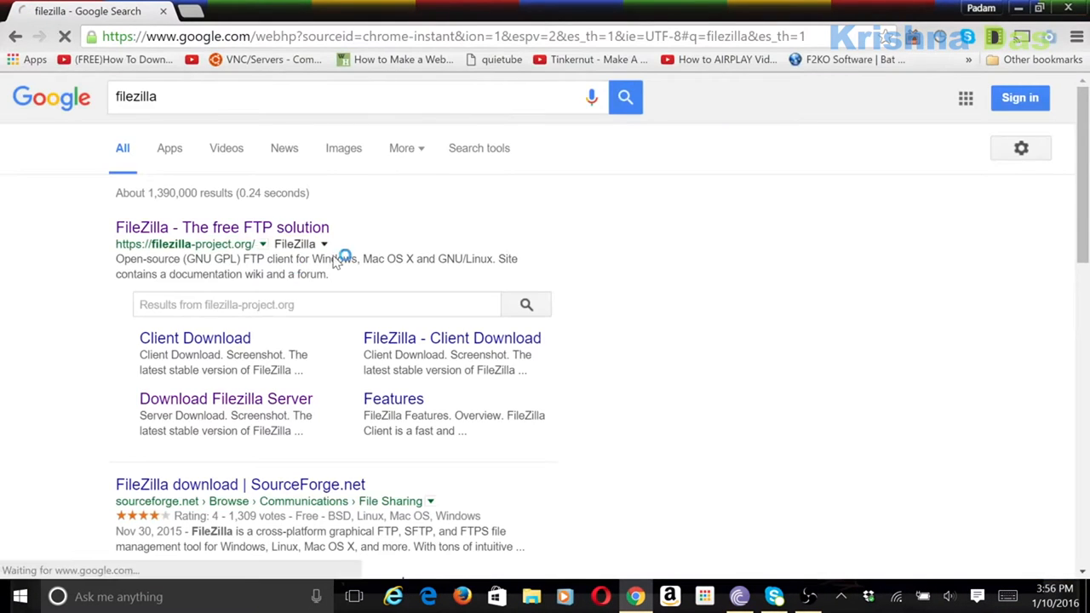
left_click(225, 398)
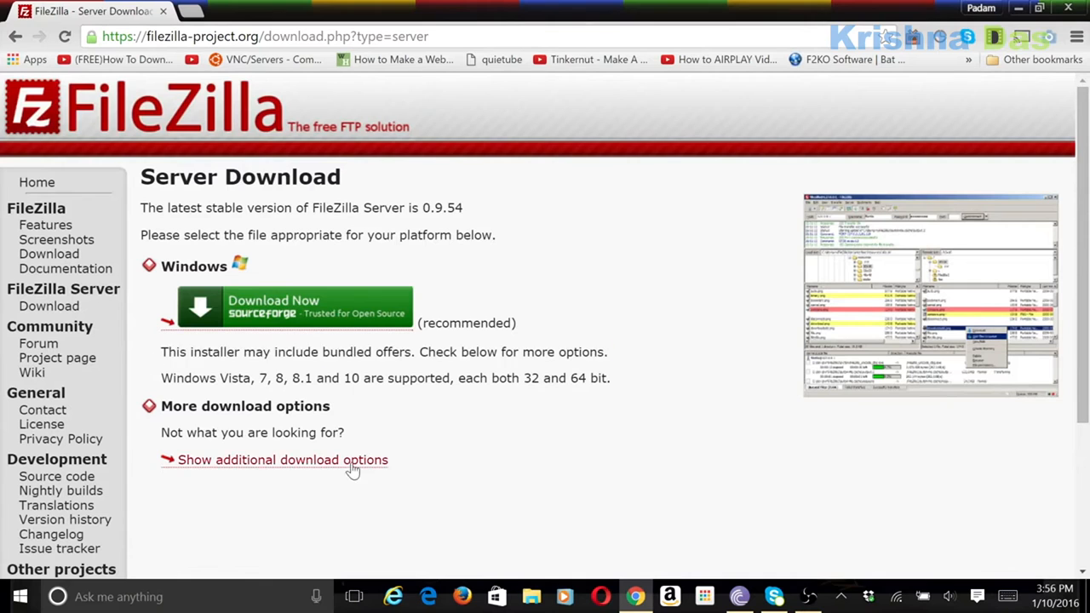
left_click(282, 460)
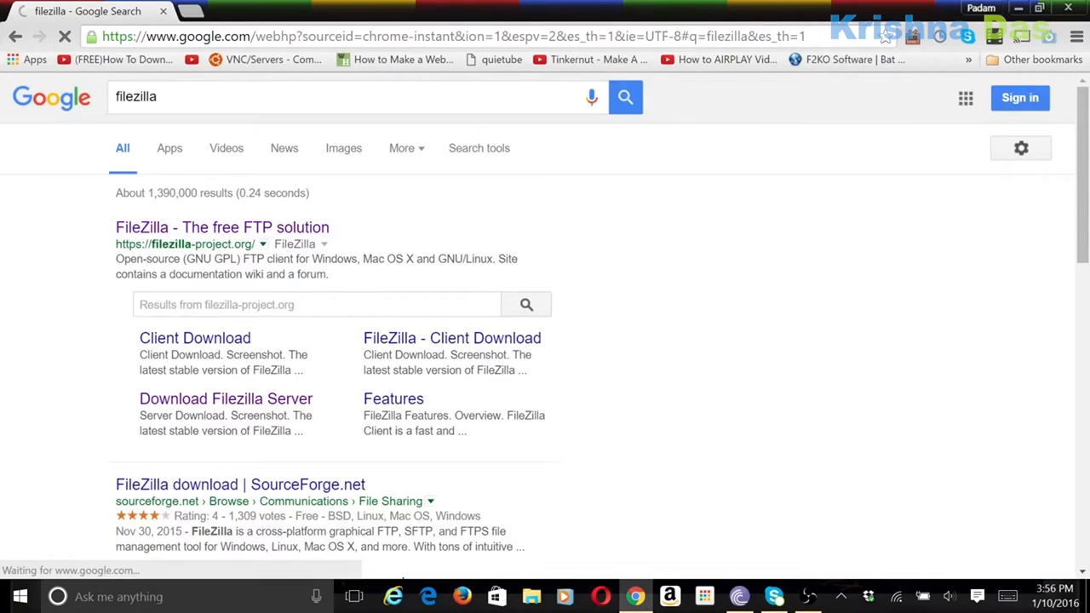
Step: Download FileZilla_Server-0_9_54.exe from the additional download options and launch the installer
left_click(225, 398)
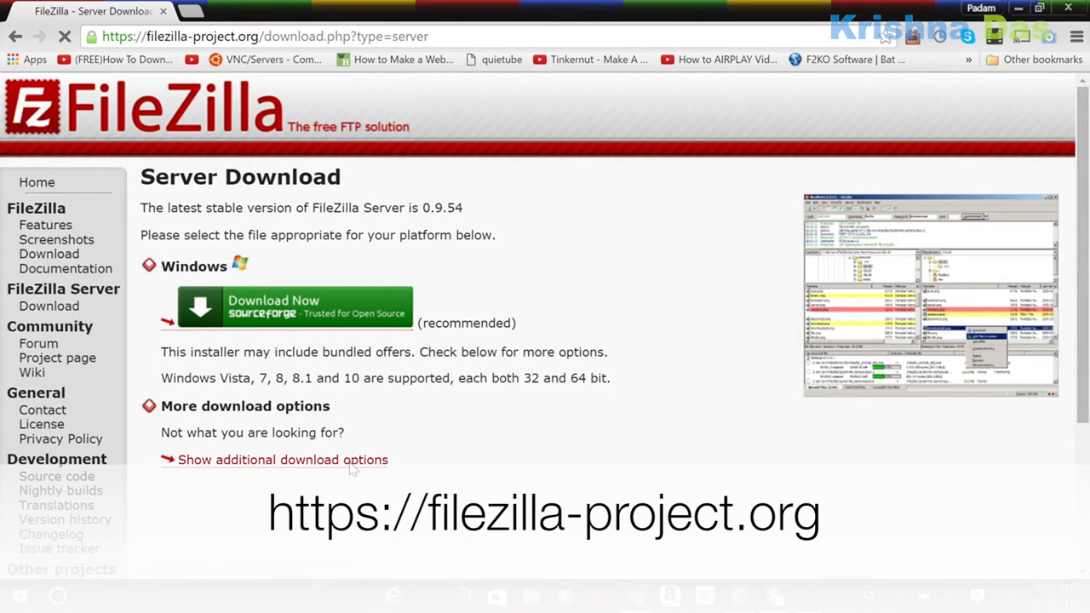
left_click(281, 460)
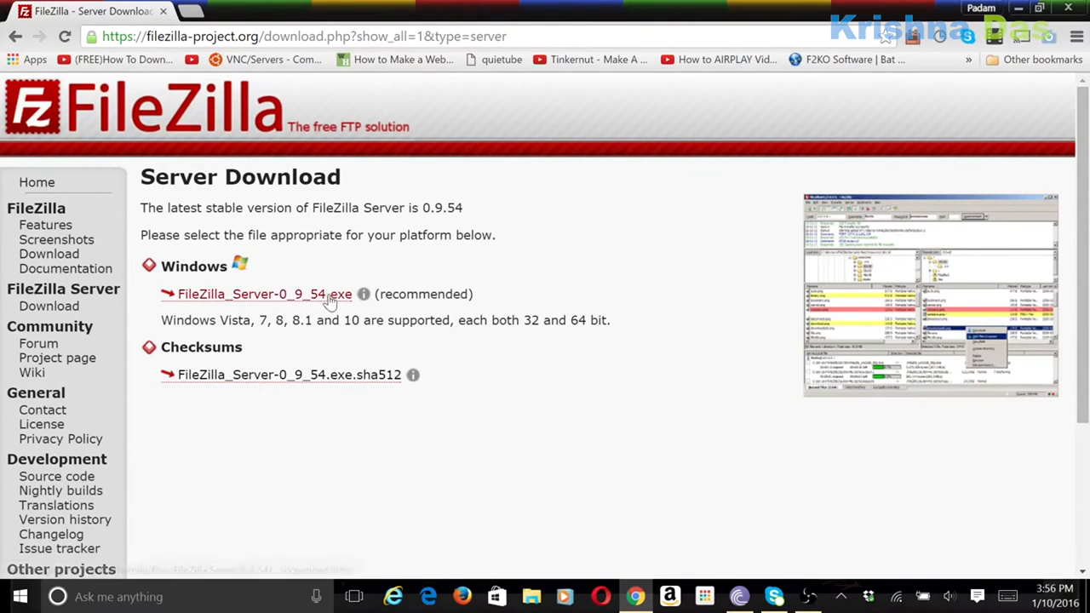
mouse_move(289, 293)
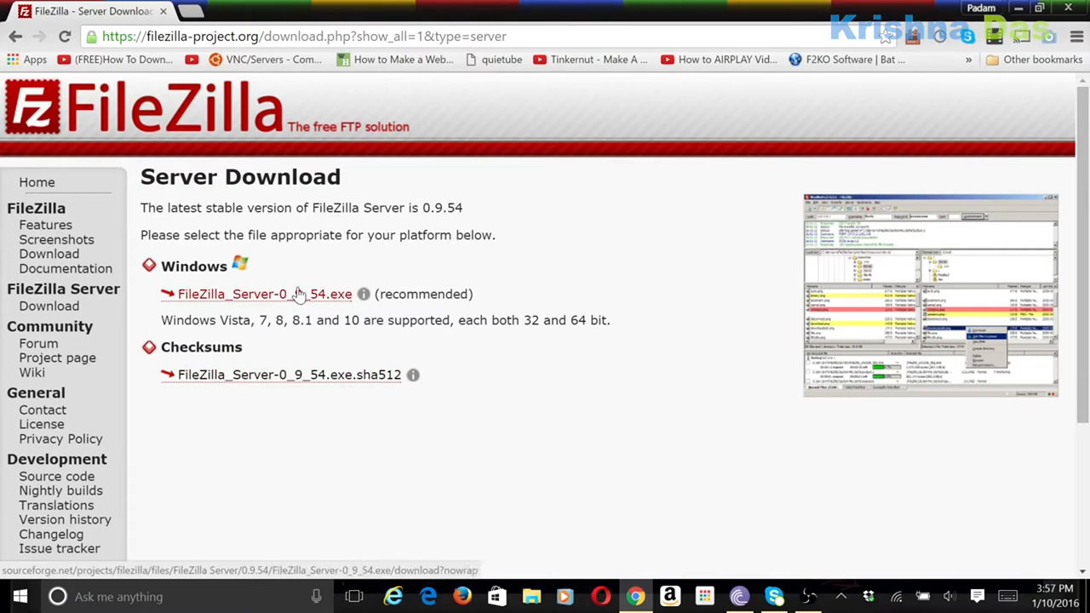
left_click(255, 293)
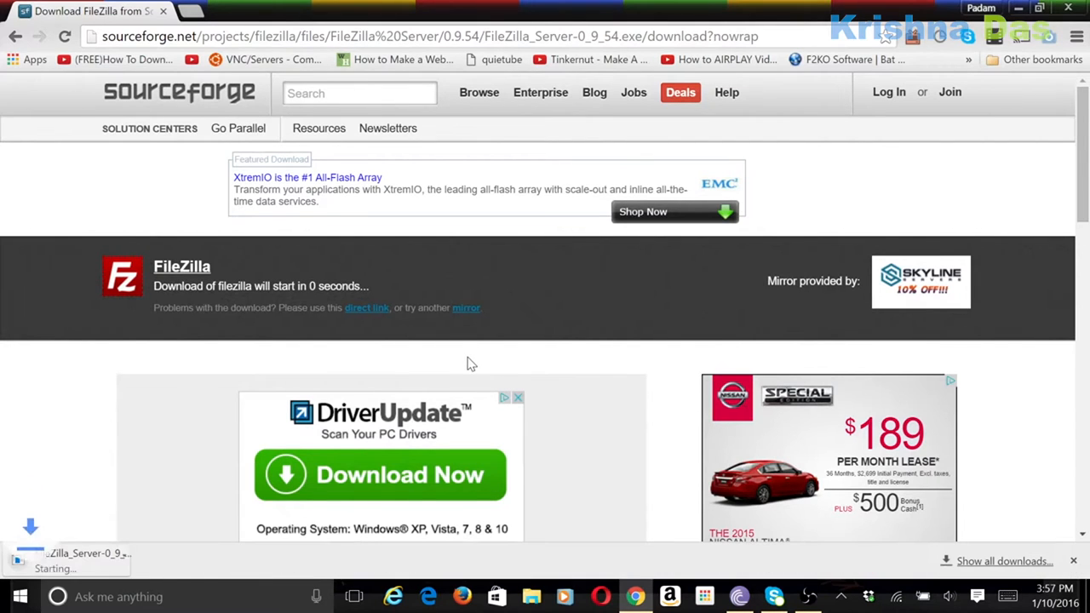
left_click(531, 596)
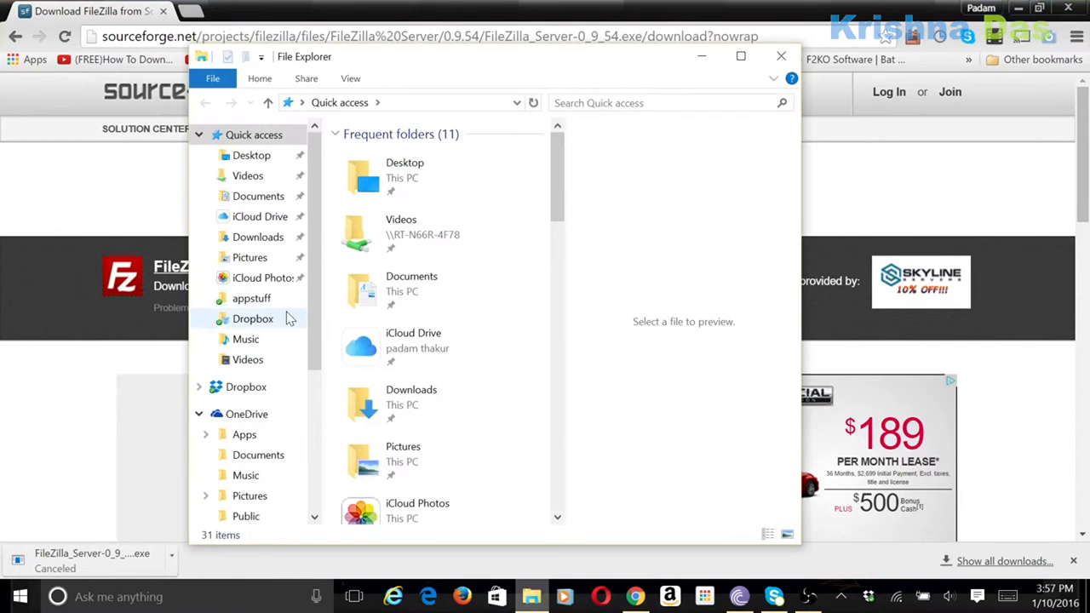
left_click(258, 237)
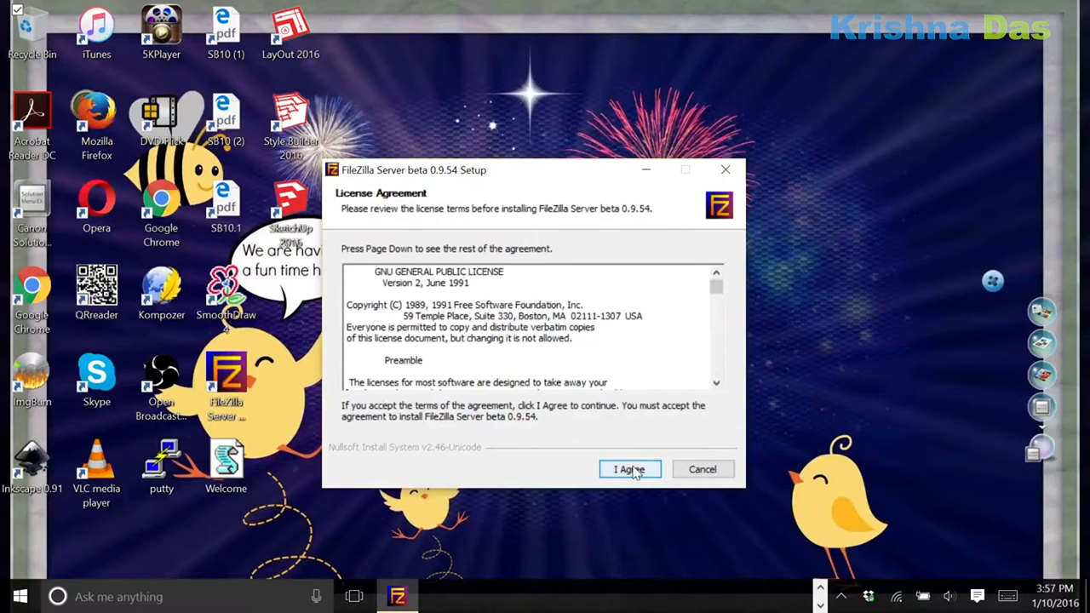
Step: Install FileZilla Server 0.9.54 with default components and admin port 14147, always auto-connecting locally
left_click(629, 469)
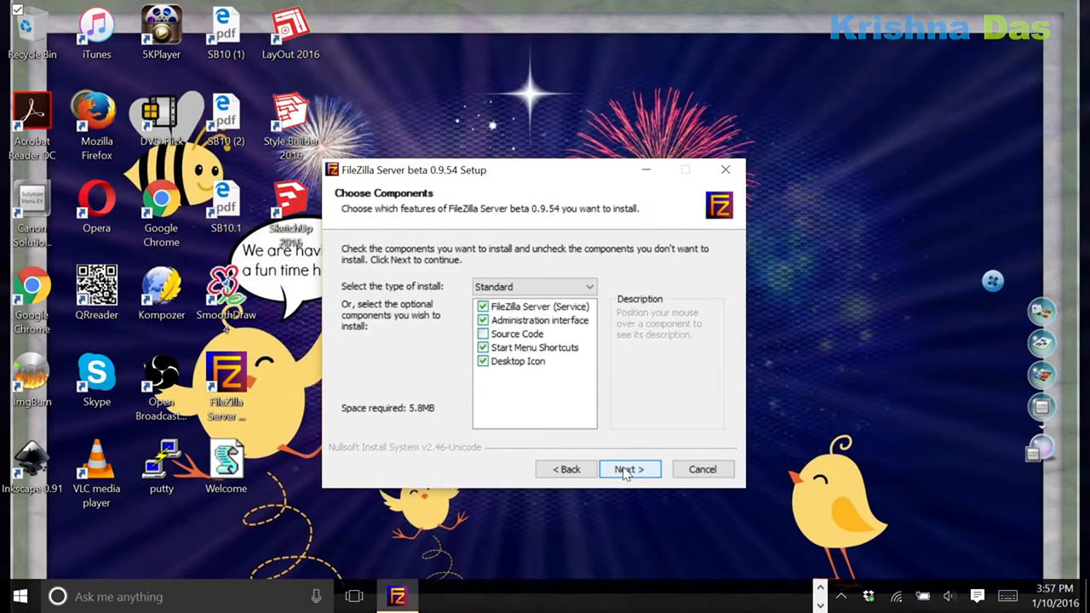
left_click(629, 469)
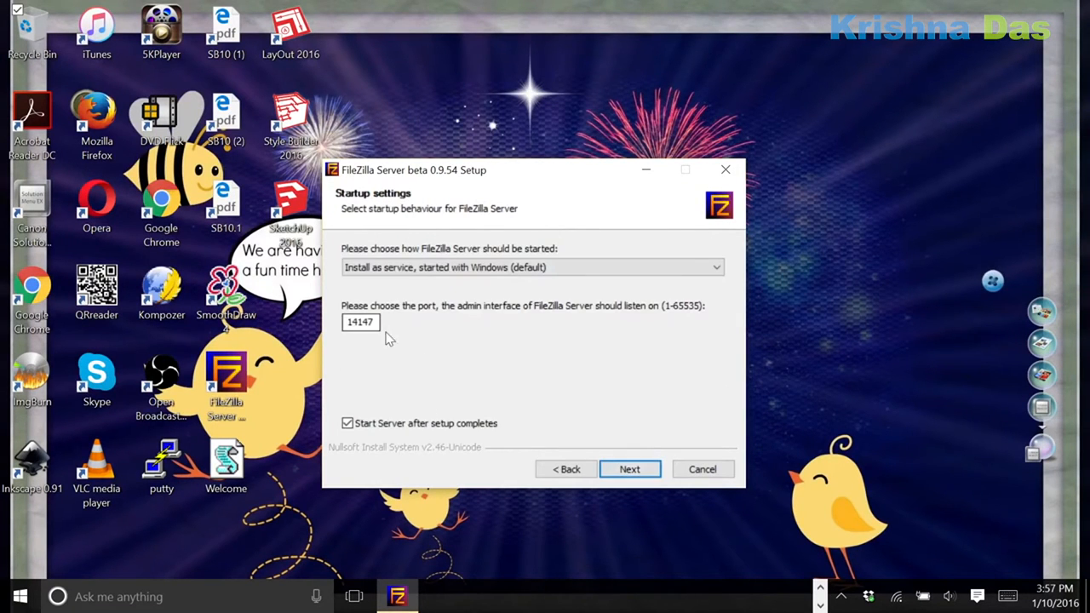
left_click(629, 470)
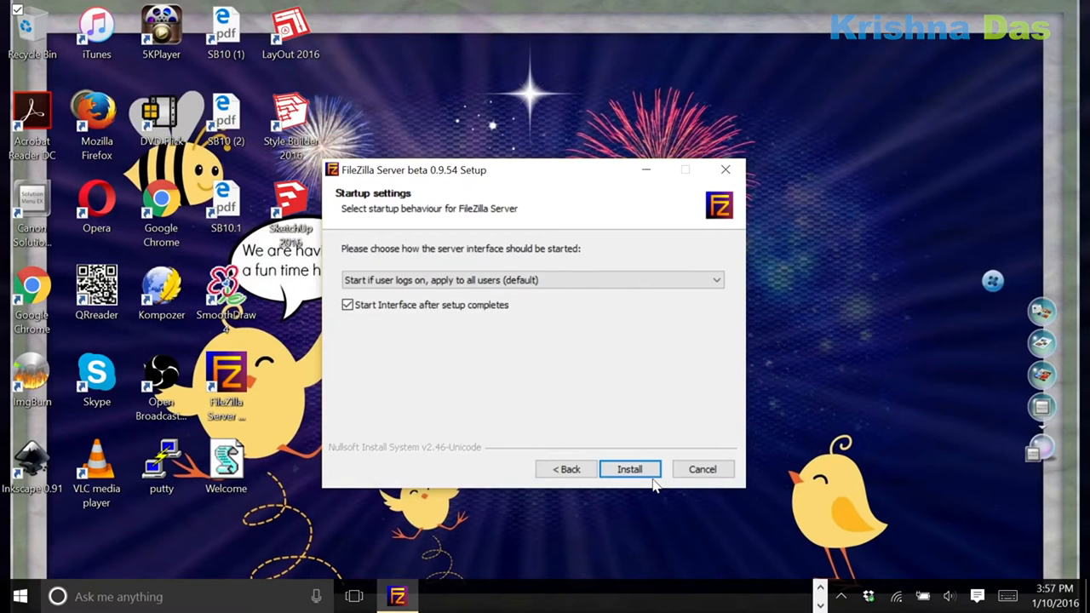
left_click(629, 469)
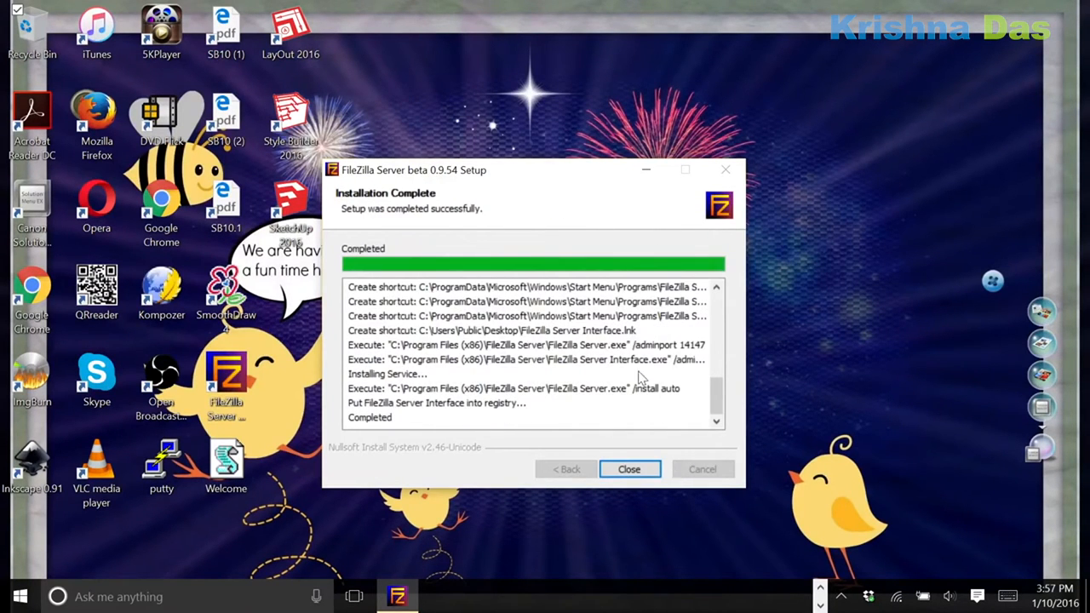
left_click(628, 469)
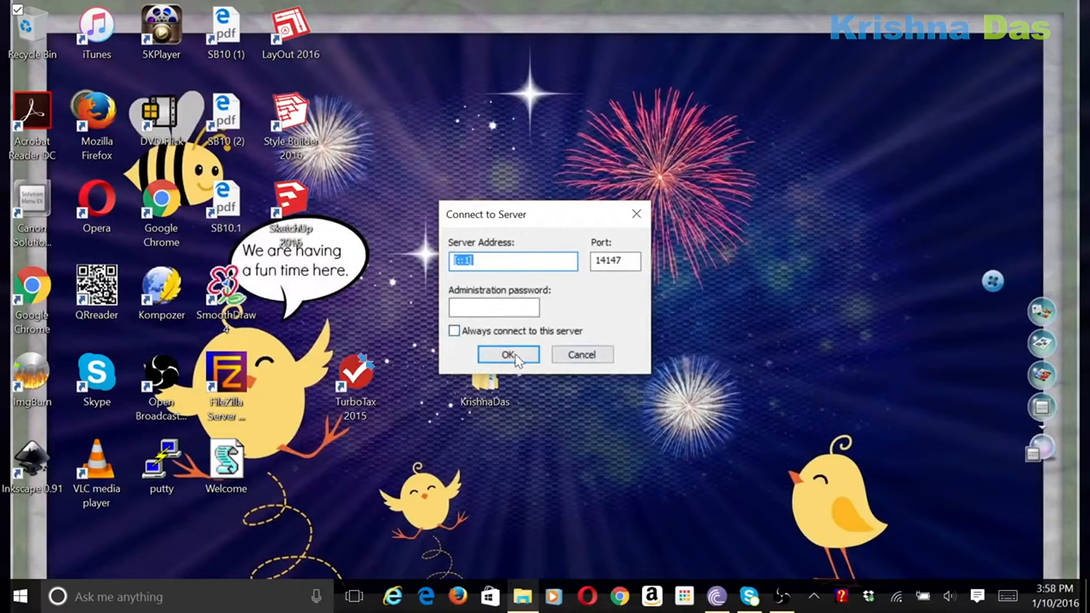
left_click(454, 330)
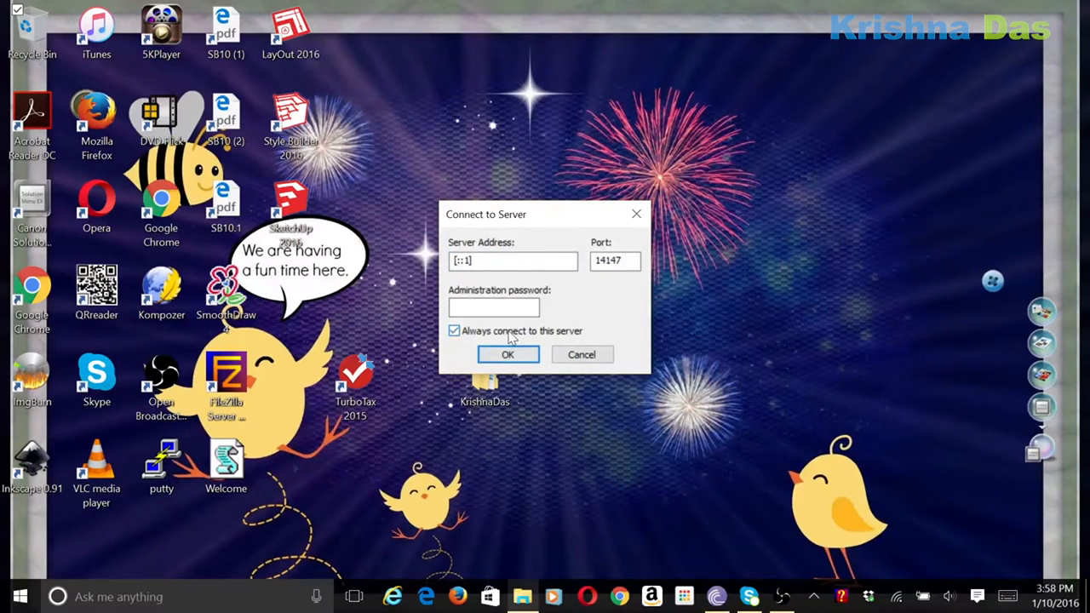
left_click(507, 354)
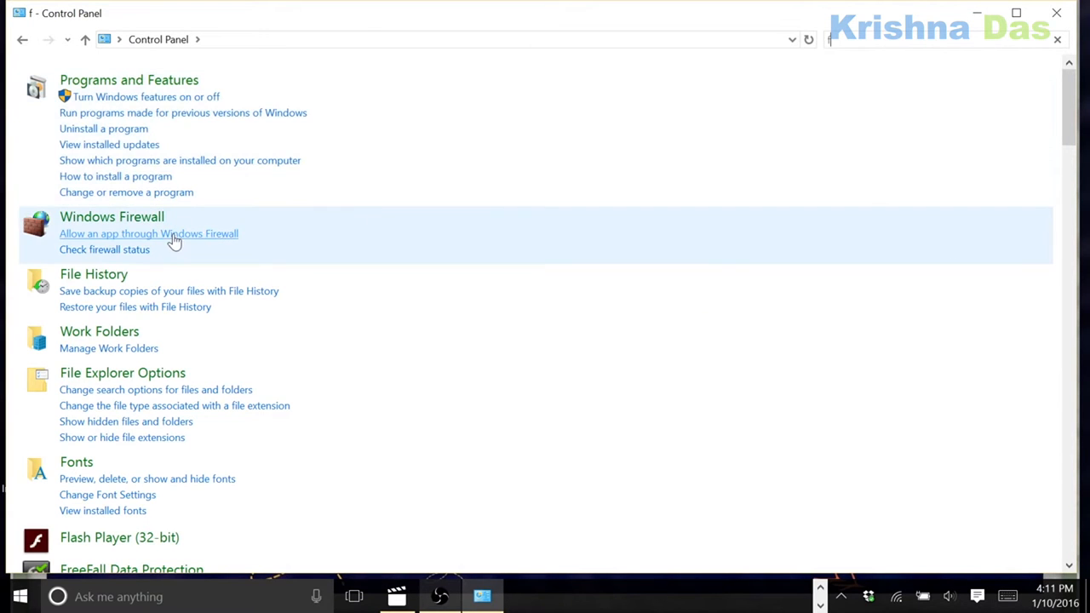
Step: Open Windows Firewall's allowed apps list and unlock it for editing
left_click(149, 233)
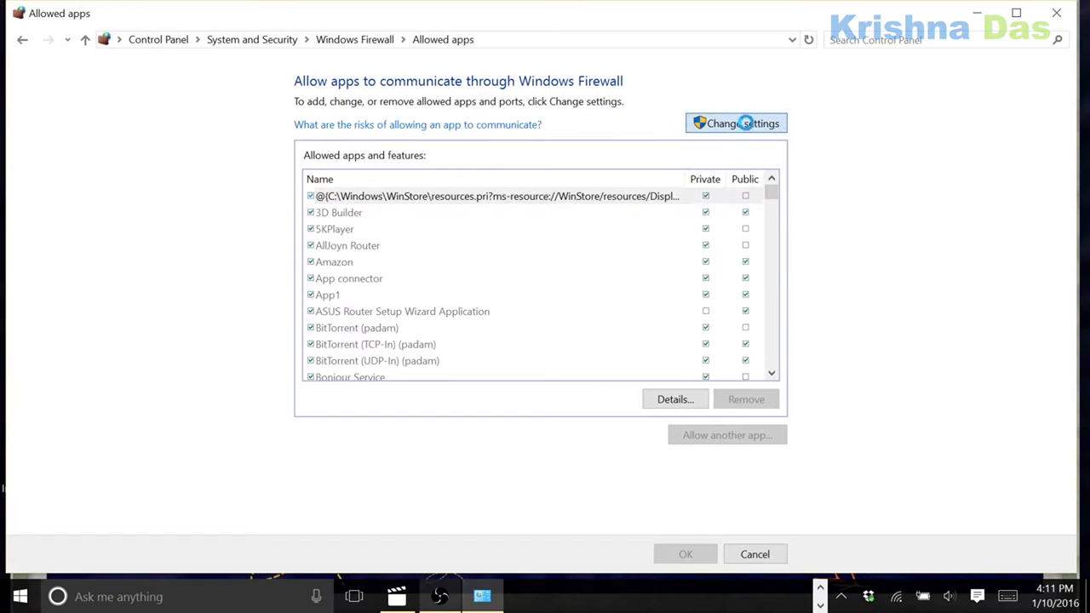
left_click(735, 123)
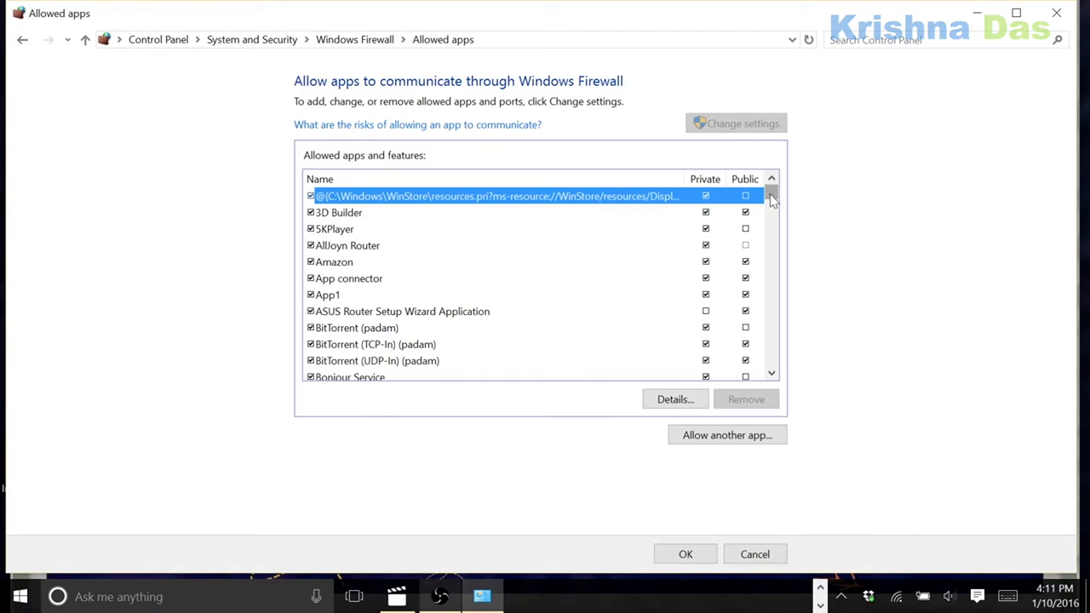
scroll("down", 3)
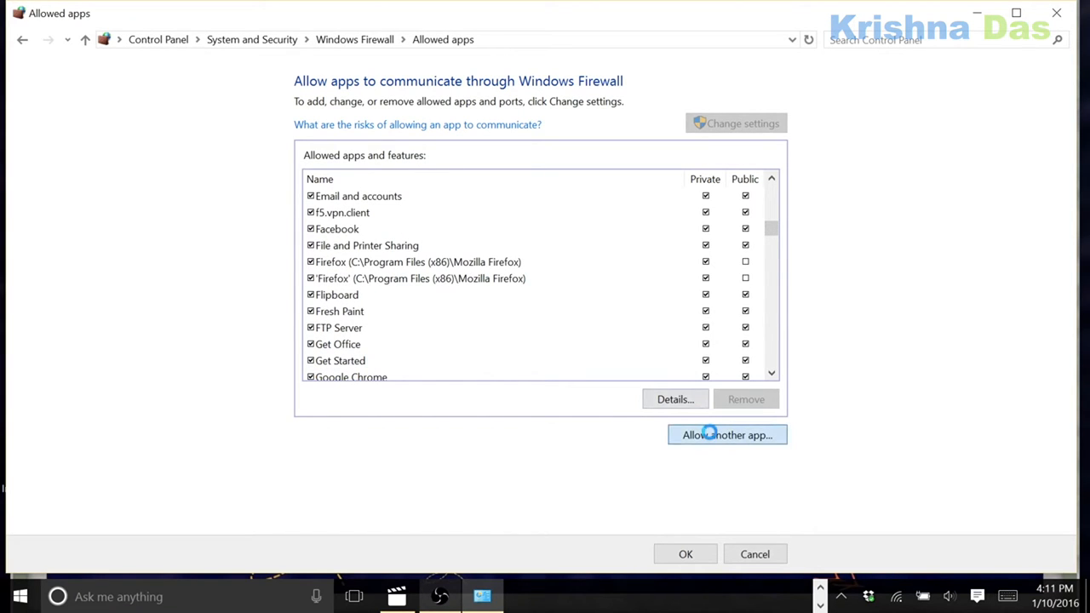
Step: Add the FileZilla Server executable as an allowed app, including public networks
left_click(726, 434)
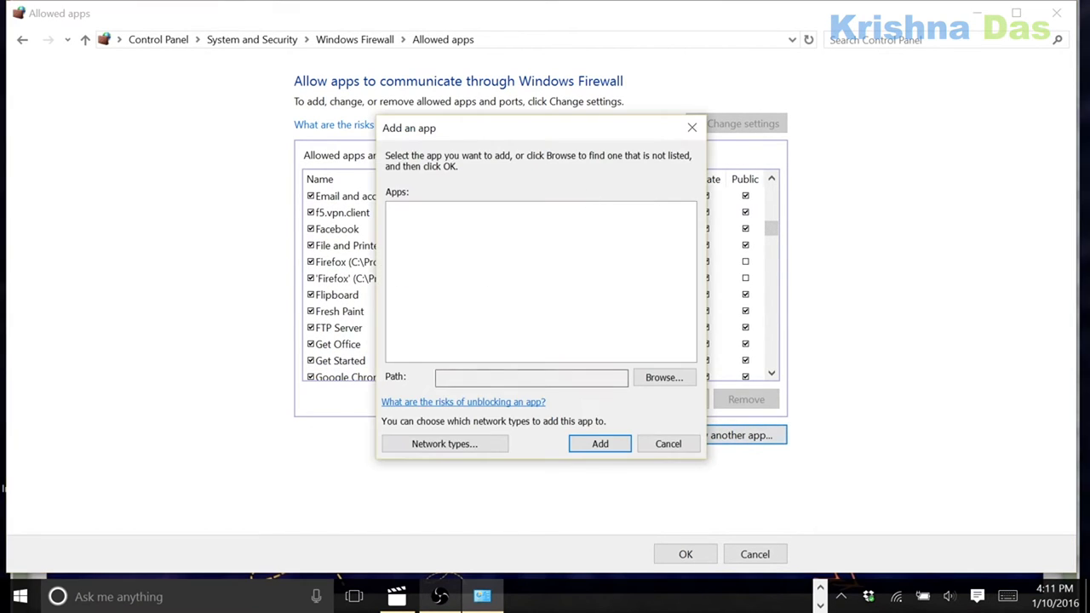
left_click(663, 377)
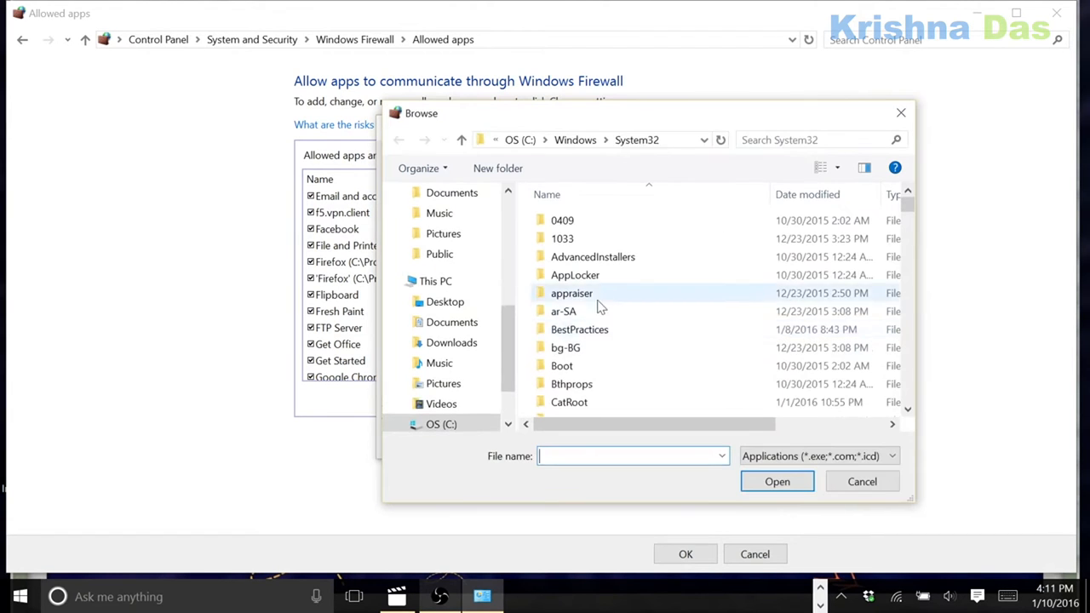
scroll("down", 3)
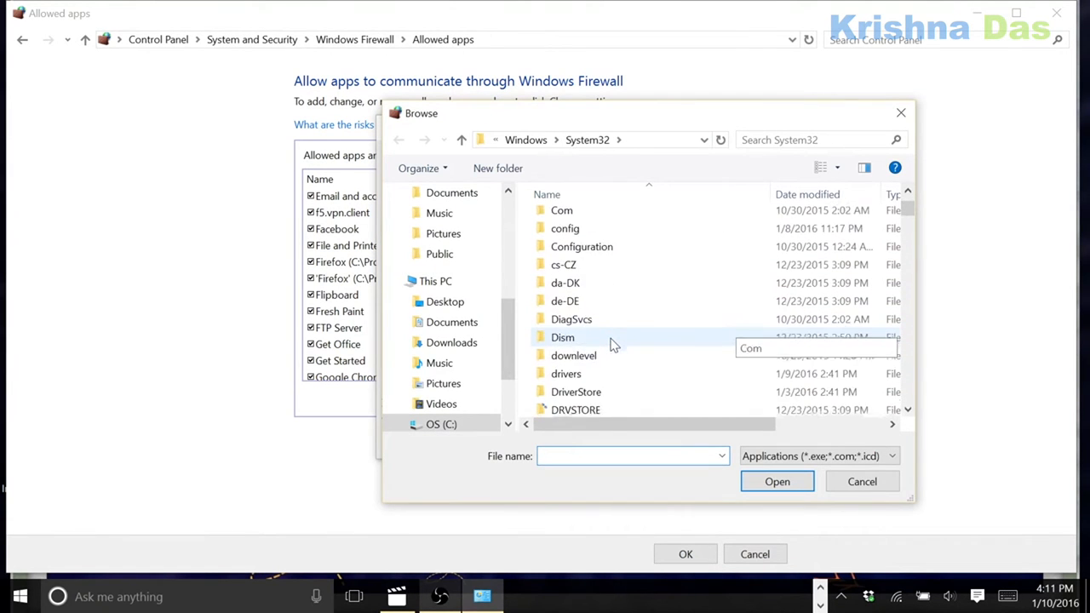
scroll("down", 3)
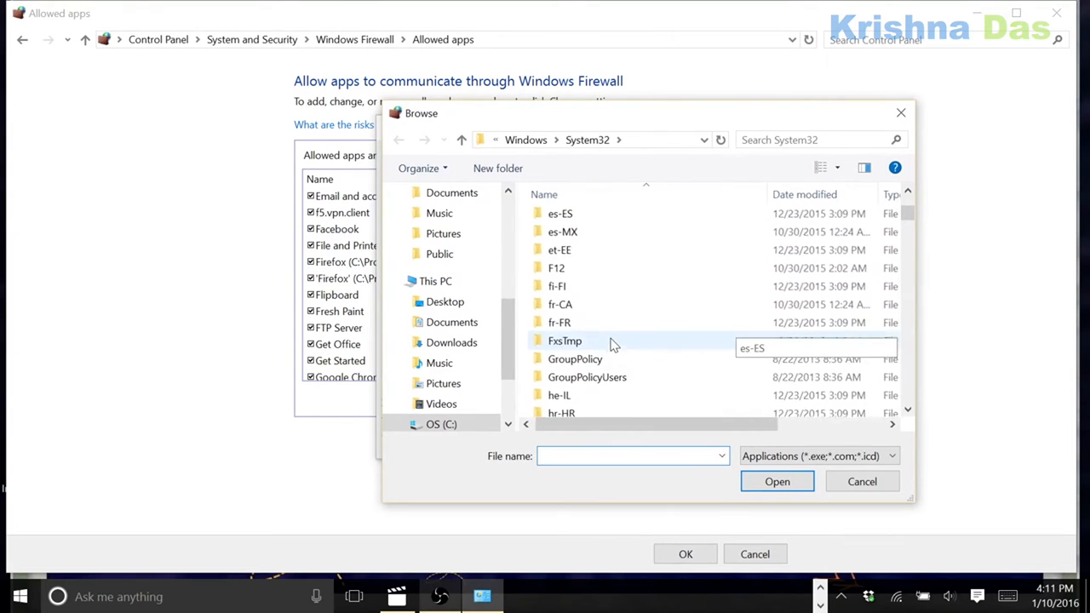
scroll("up", 3)
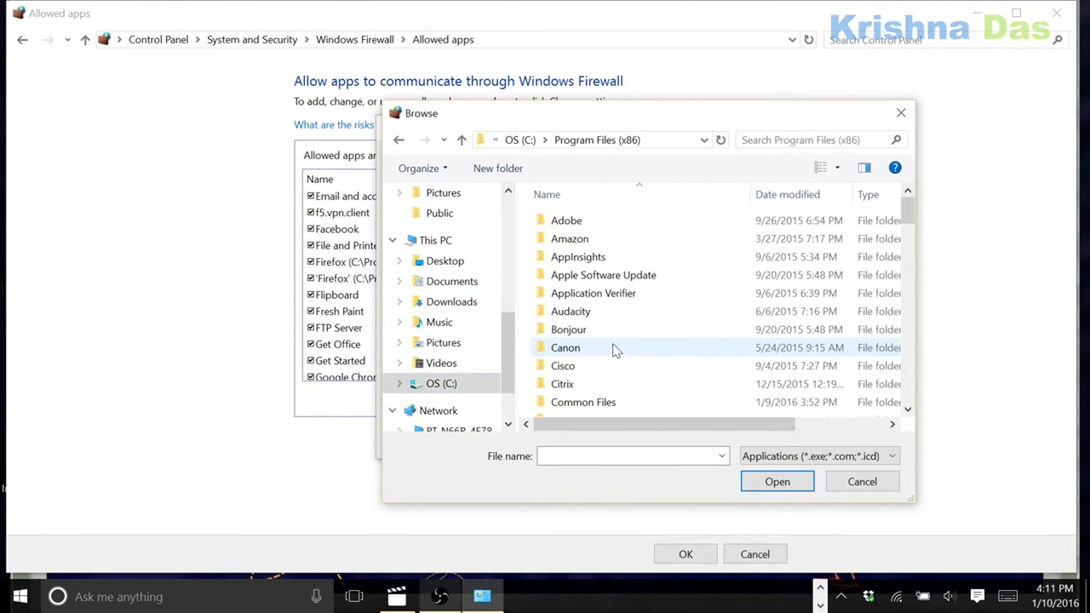
scroll("down", 3)
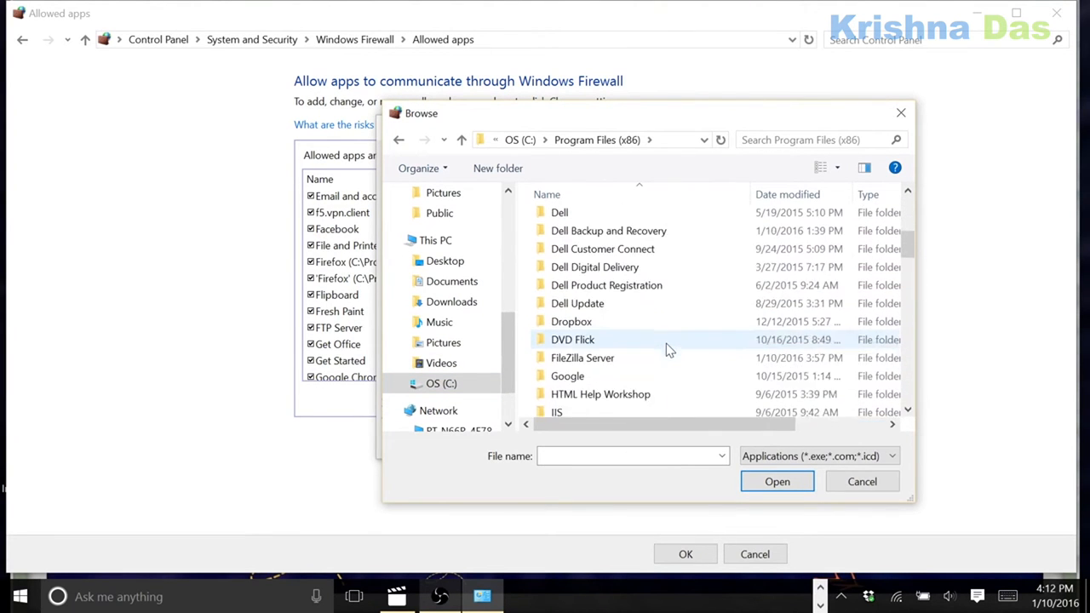
double_click(582, 357)
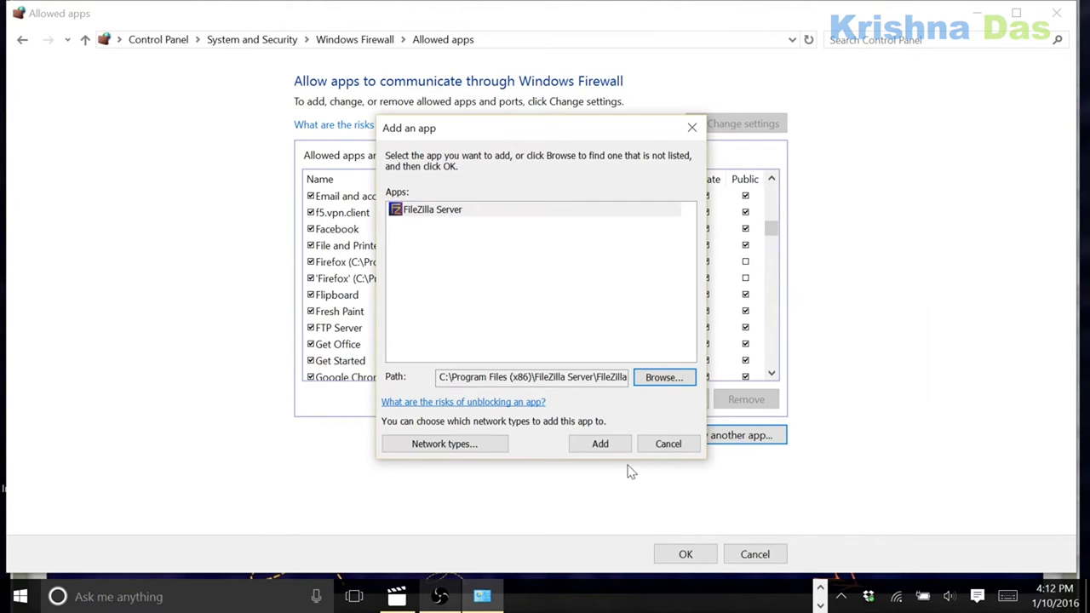
left_click(599, 443)
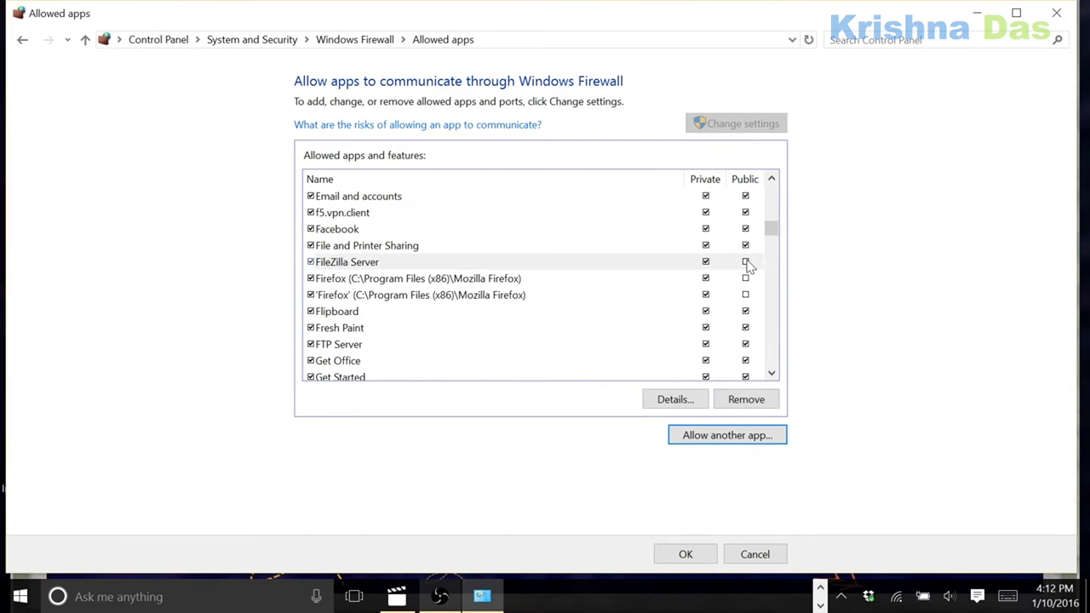
left_click(22, 39)
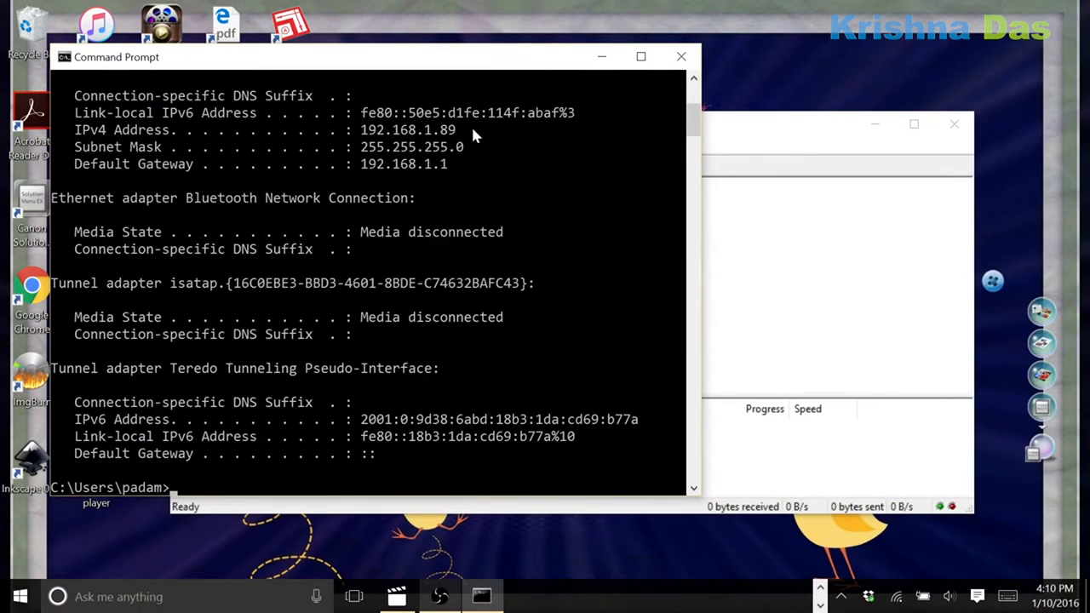
mouse_move(681, 56)
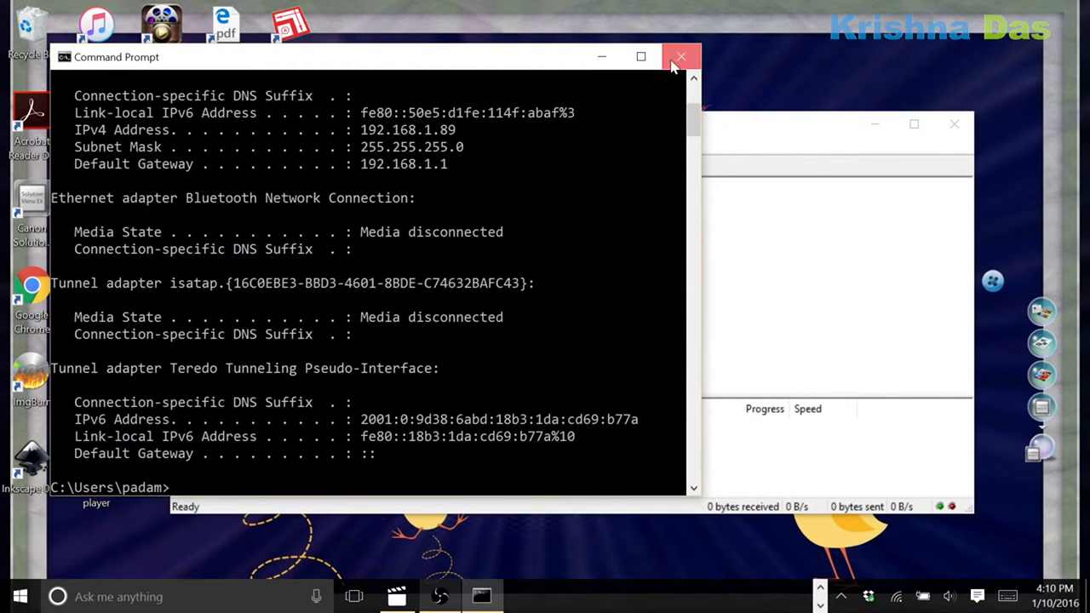
left_click(680, 56)
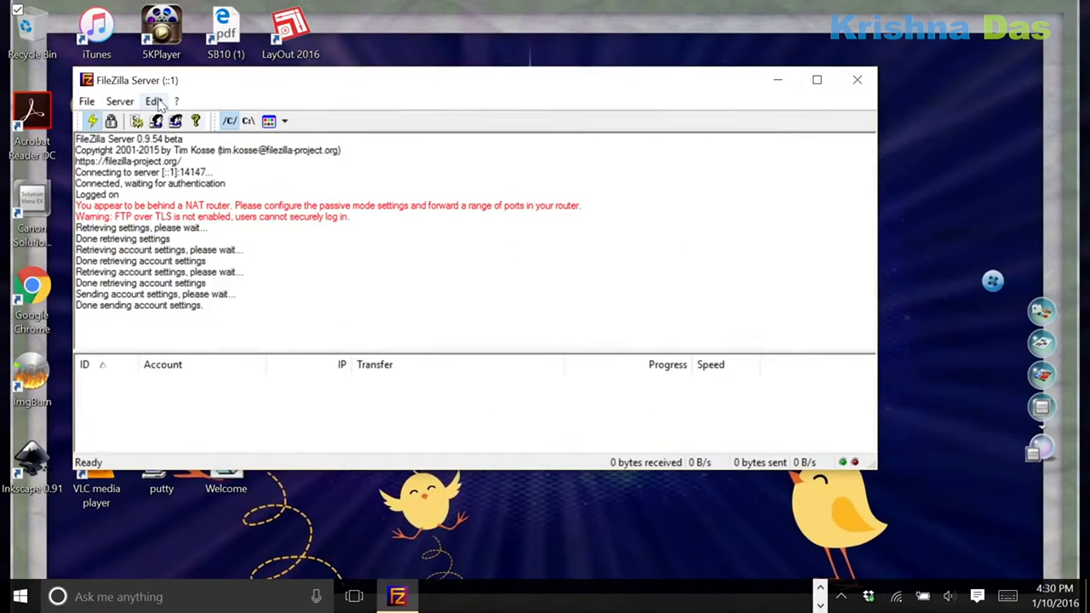
left_click(631, 283)
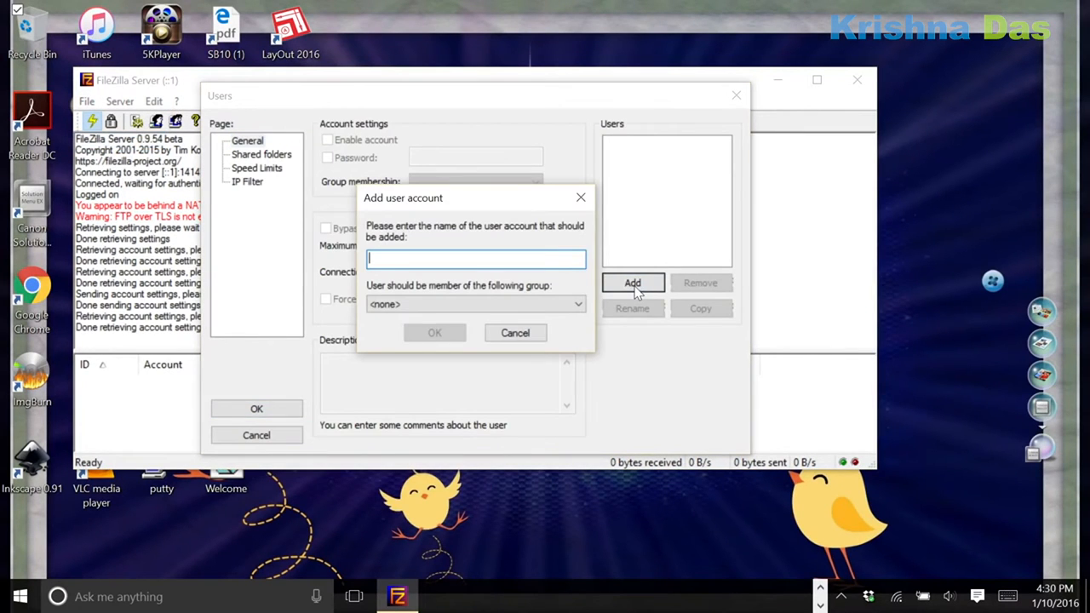
left_click(434, 332)
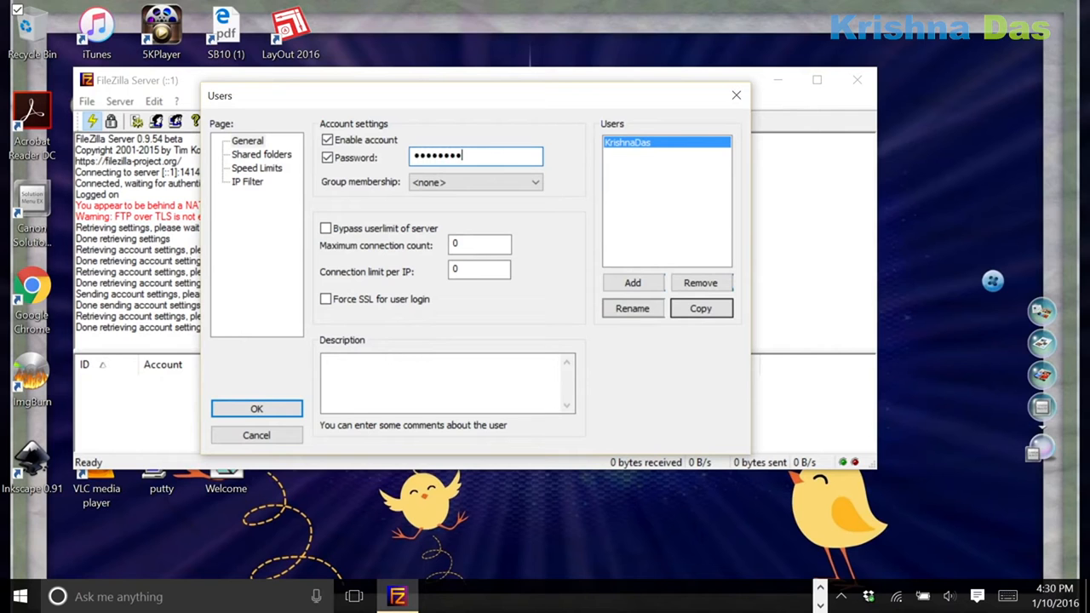
left_click(261, 154)
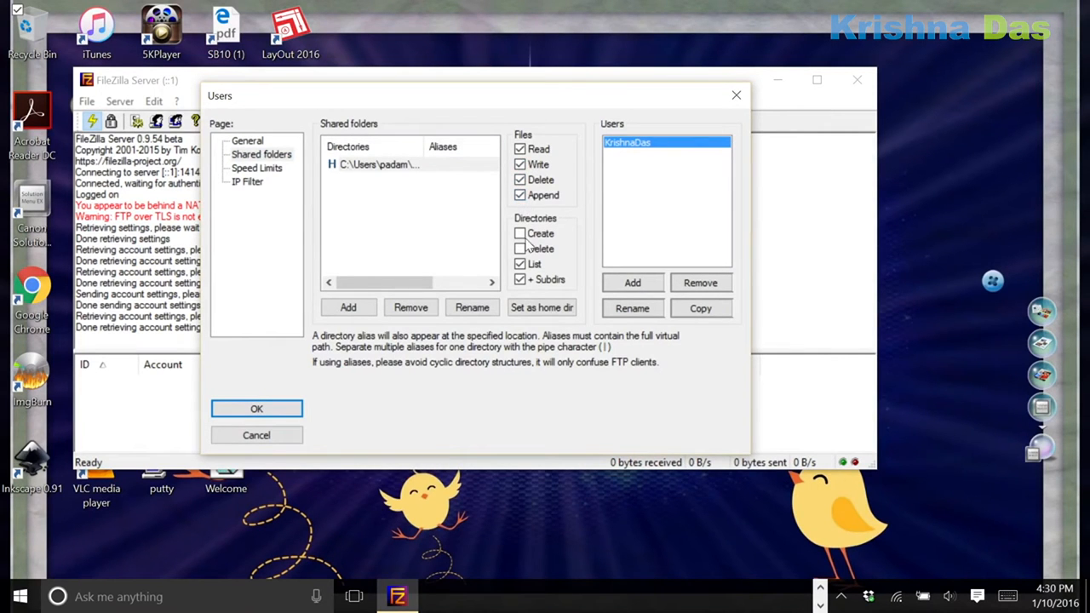
left_click(256, 408)
type("ftp://192.168.1.")
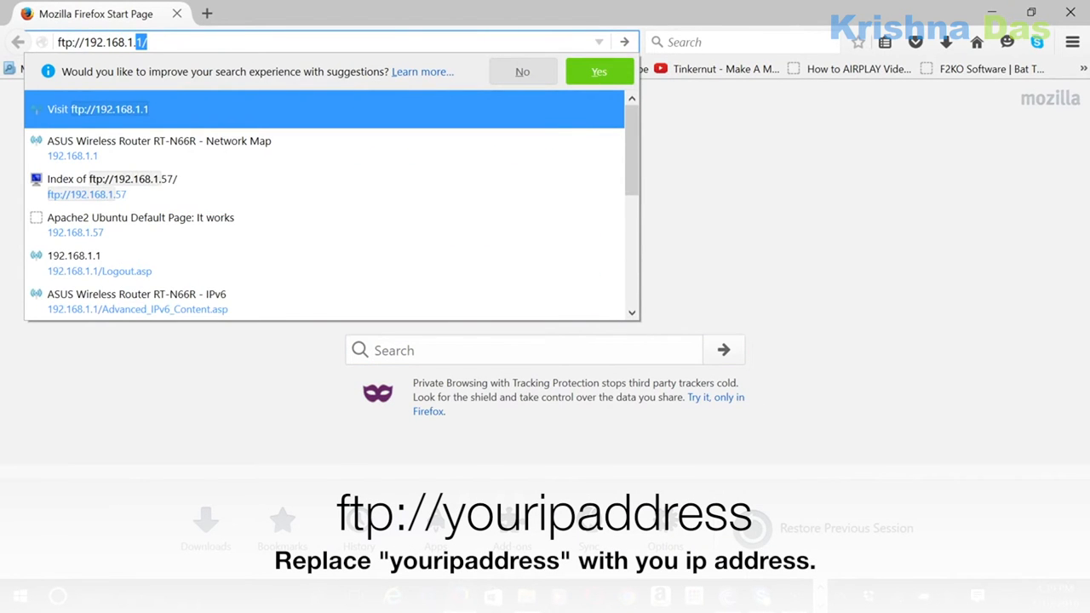
Step: Log in to ftp://192.168.1.89 as krishnadas and answer the remember-login prompt
type("89")
key("Return")
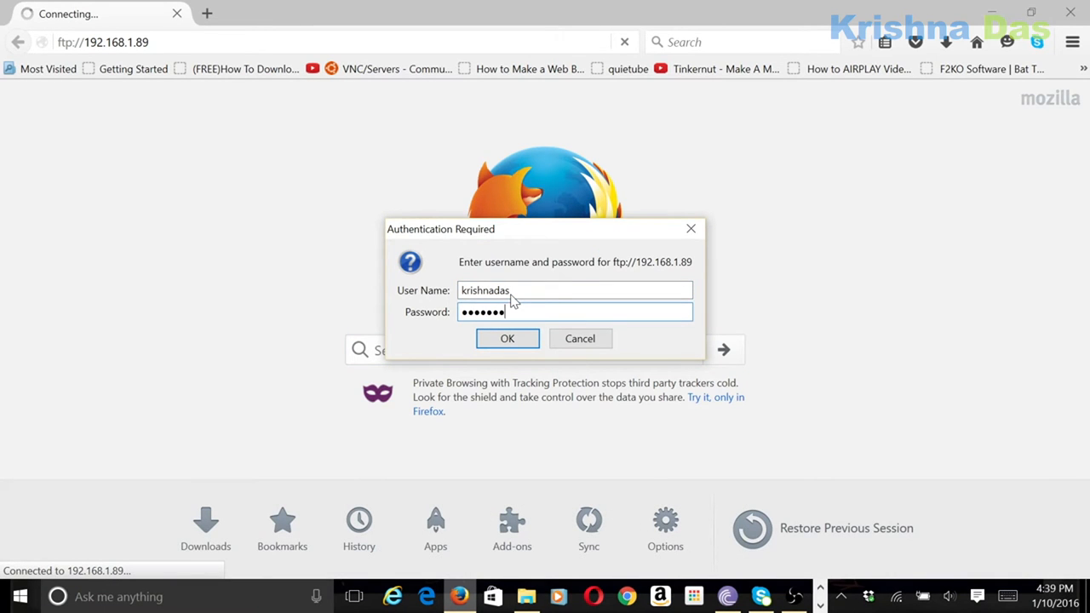
left_click(506, 338)
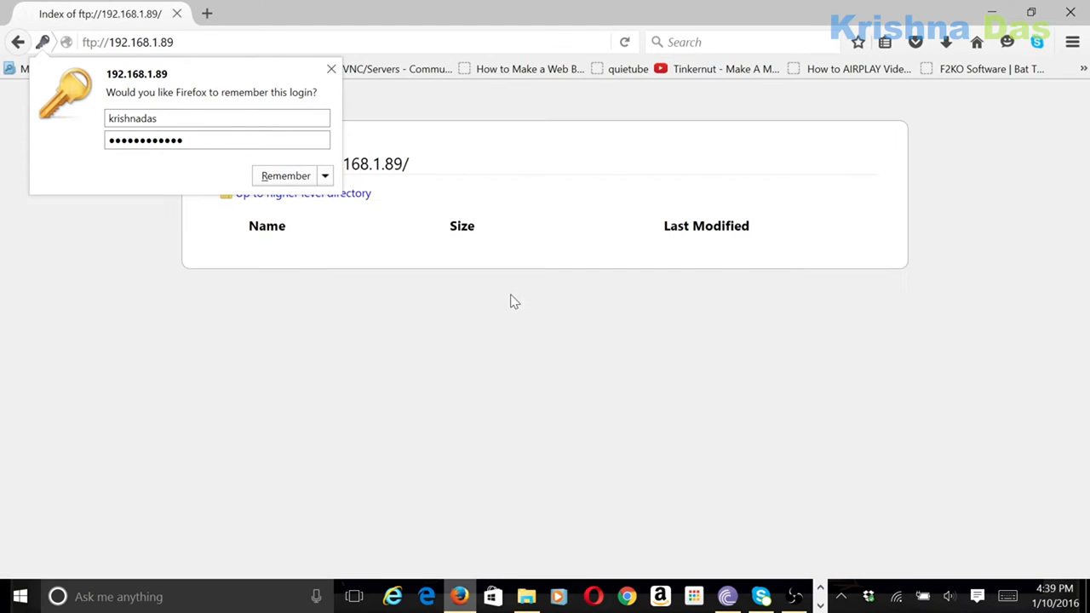
left_click(331, 69)
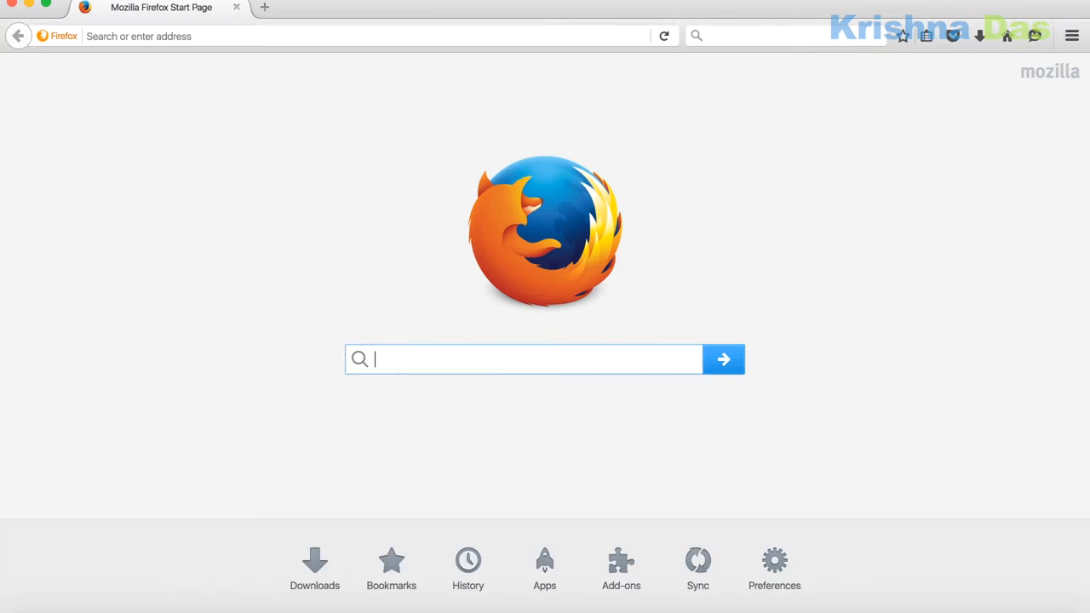
Step: Re-enter ftp://192.168.1.89 in Firefox and submit the login credentials
left_click(340, 36)
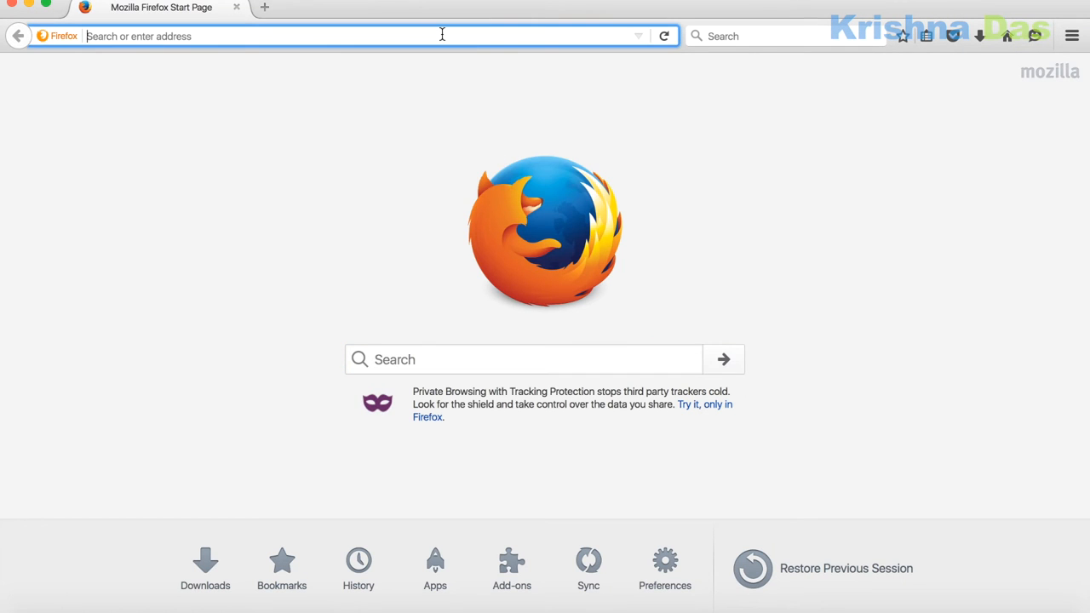
type("192.168.1.89")
type("krishnadas")
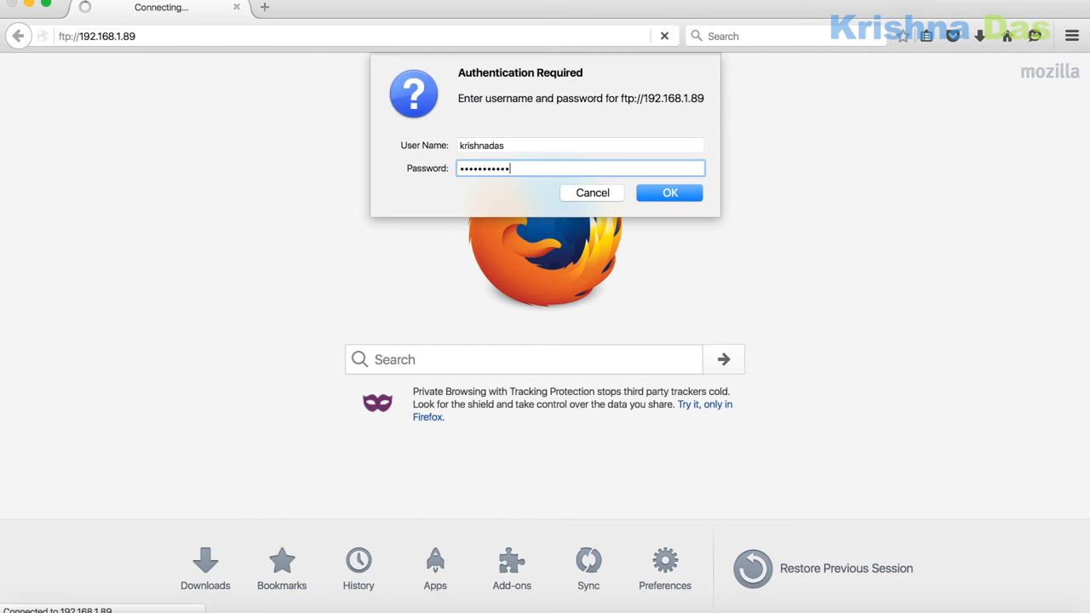
left_click(669, 193)
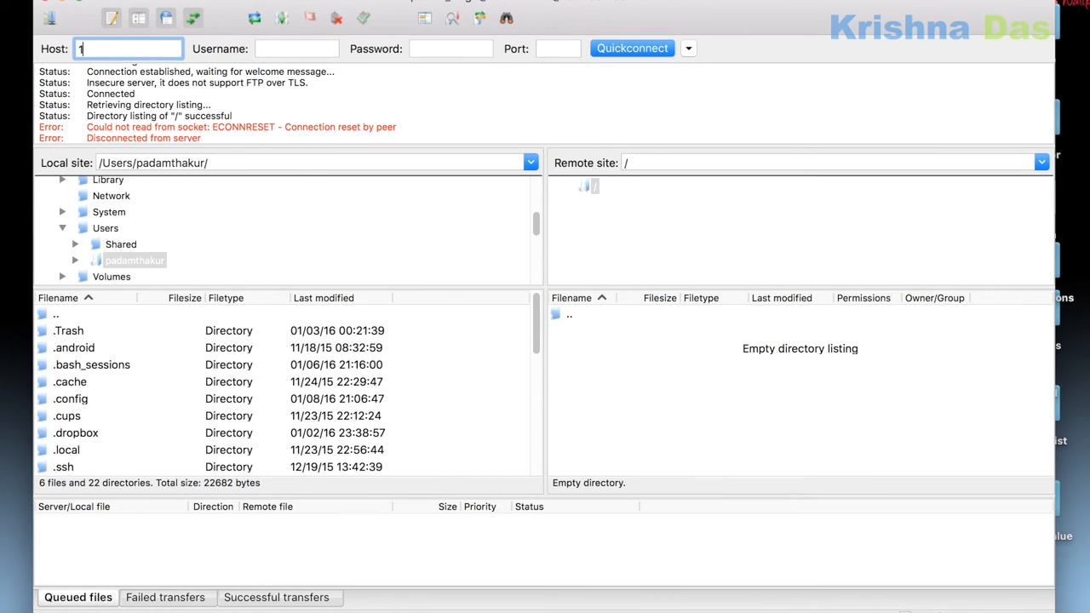
Step: Connect FileZilla to 192.168.1.89 as krishnadas in a new tab and upload the mp4
type("92.168.1.89")
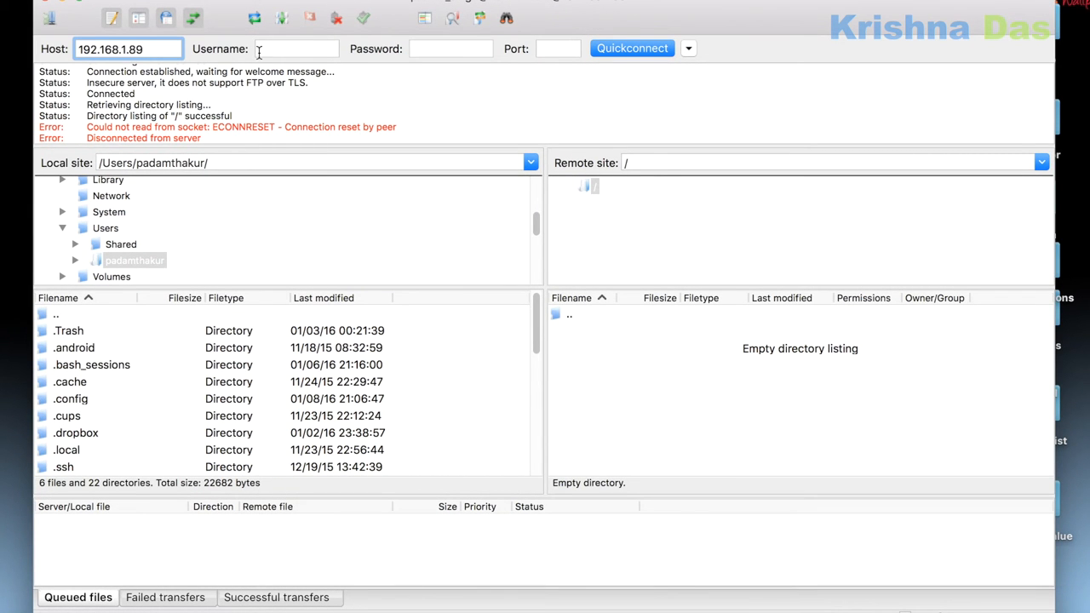
type("krishnadas")
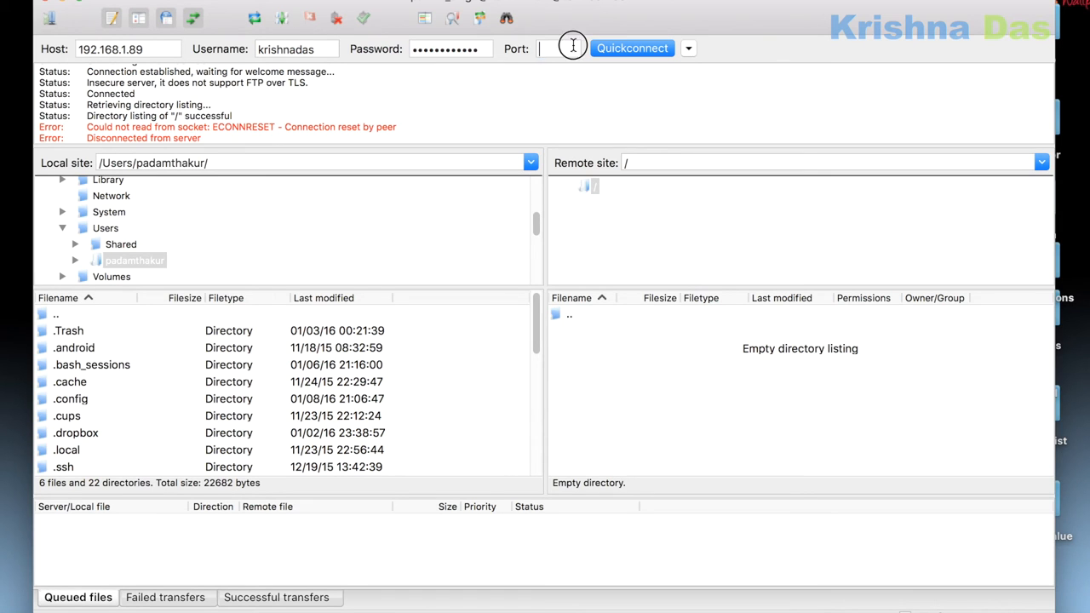
left_click(632, 47)
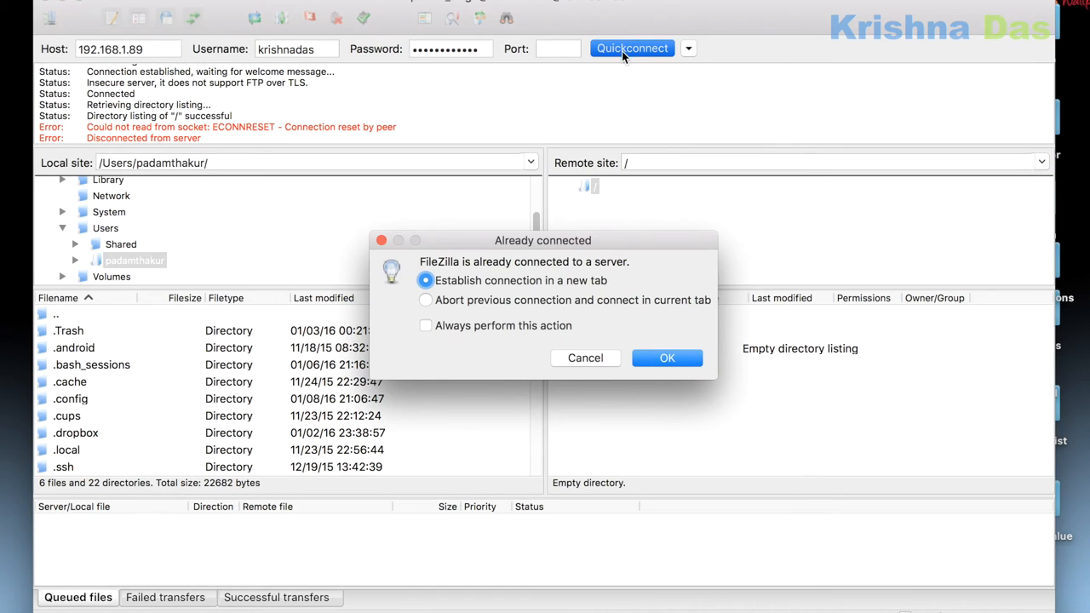
mouse_move(560, 296)
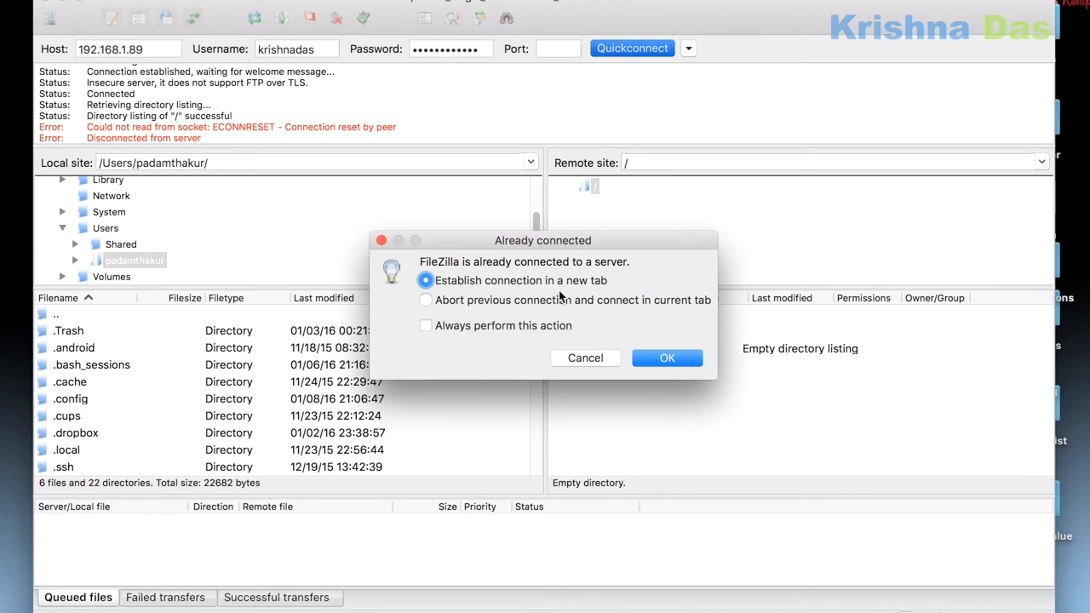
left_click(666, 358)
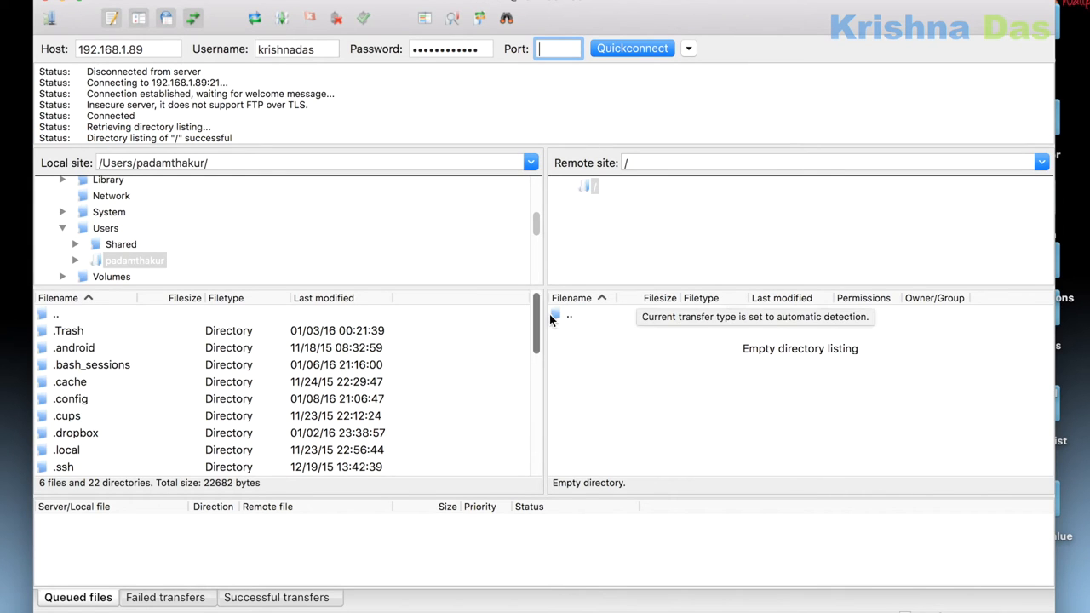
left_click(568, 314)
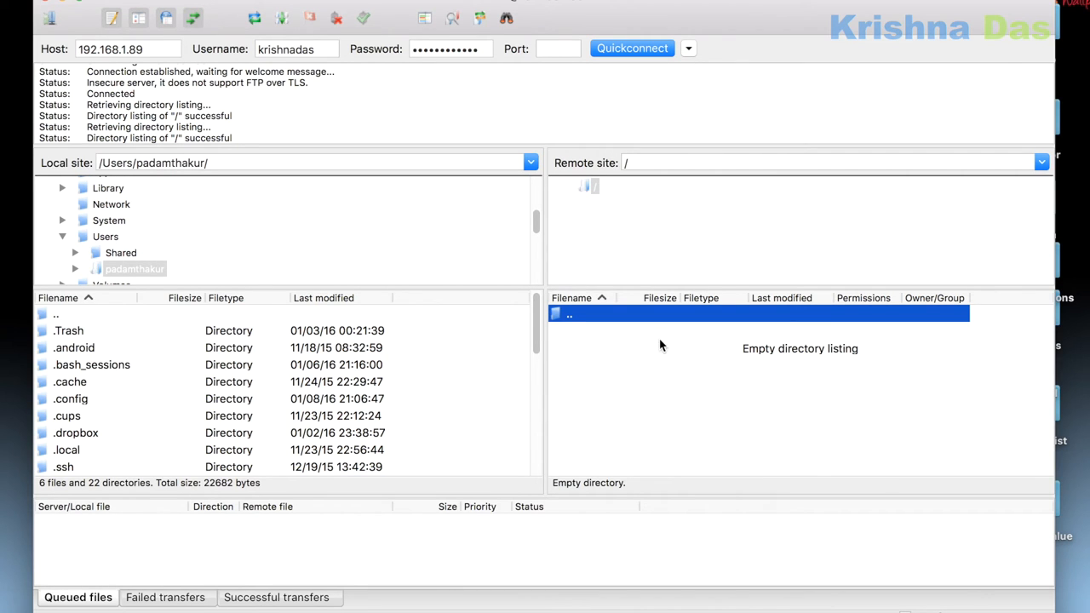
mouse_move(605, 217)
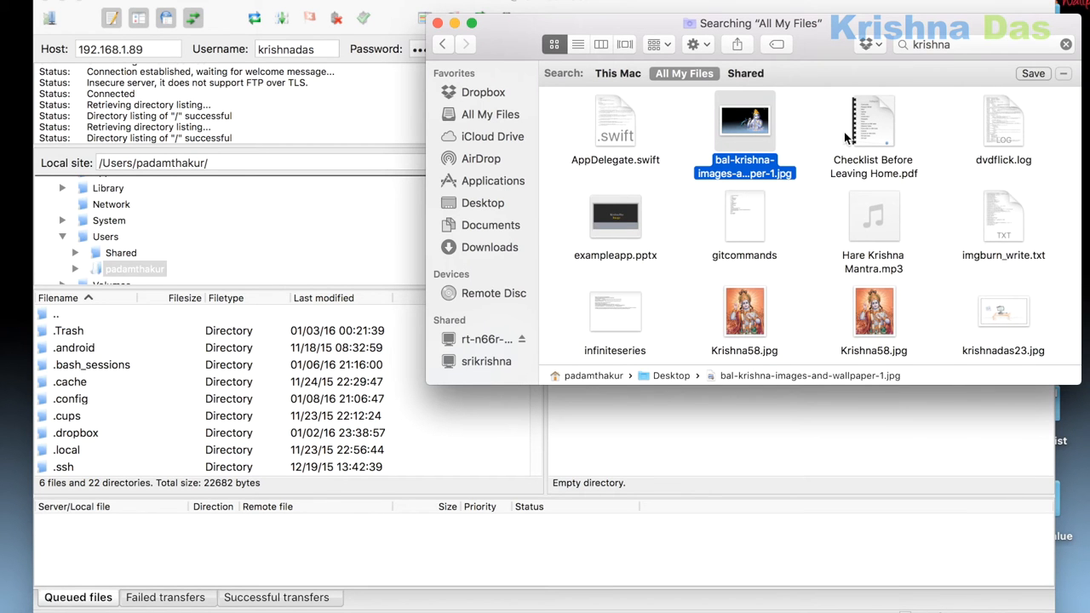
scroll("down", 3)
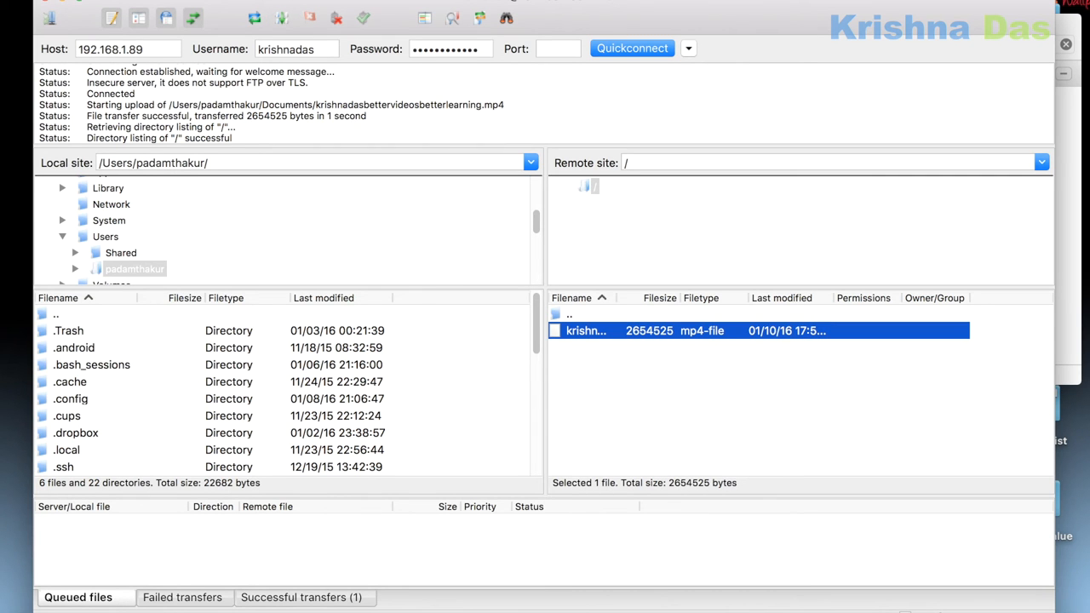
key("cmd+space")
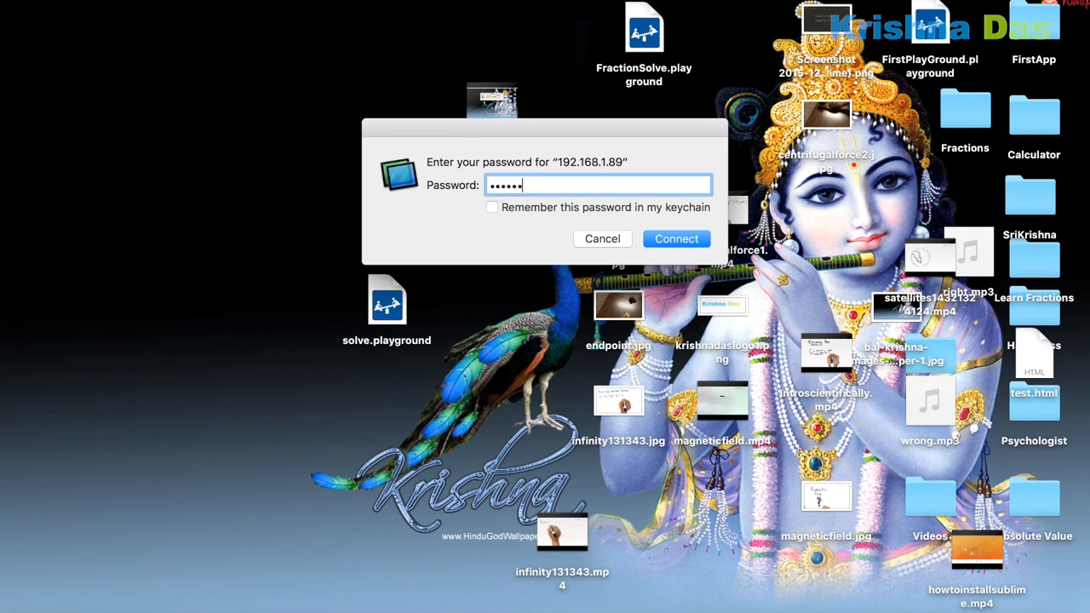
Step: Via remote desktop, check the FileZilla folder and find scientificallyepisode1 among mp4 search results
left_click(676, 238)
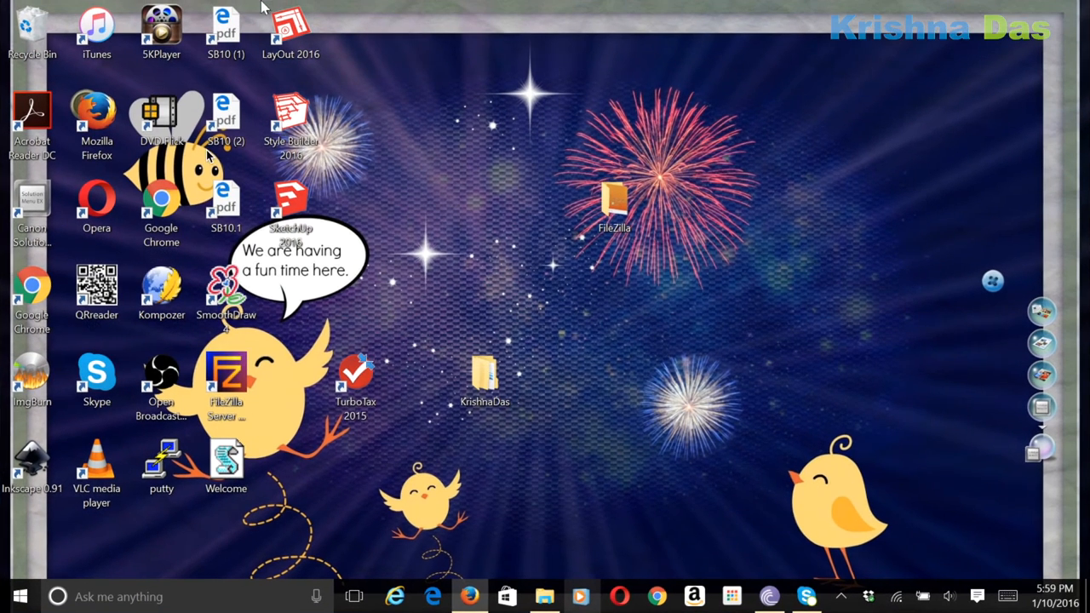
double_click(614, 205)
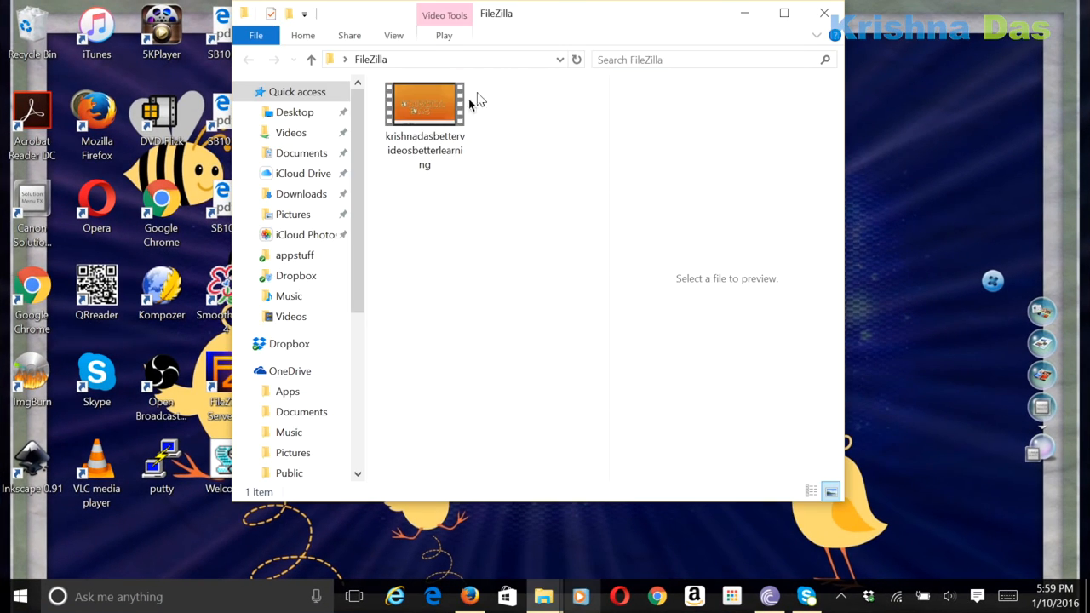
double_click(423, 103)
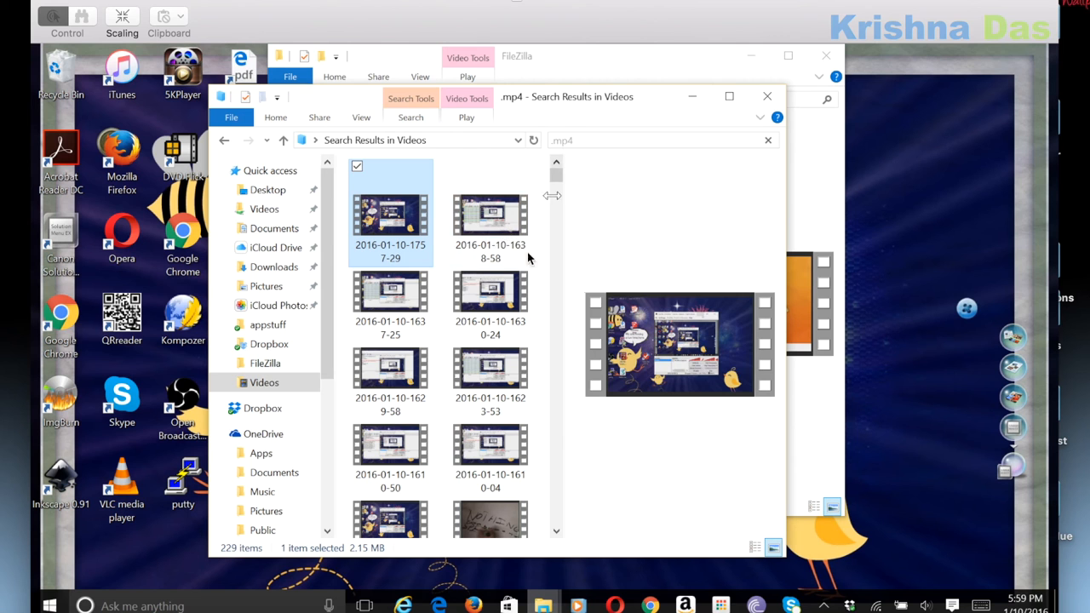
left_click(490, 494)
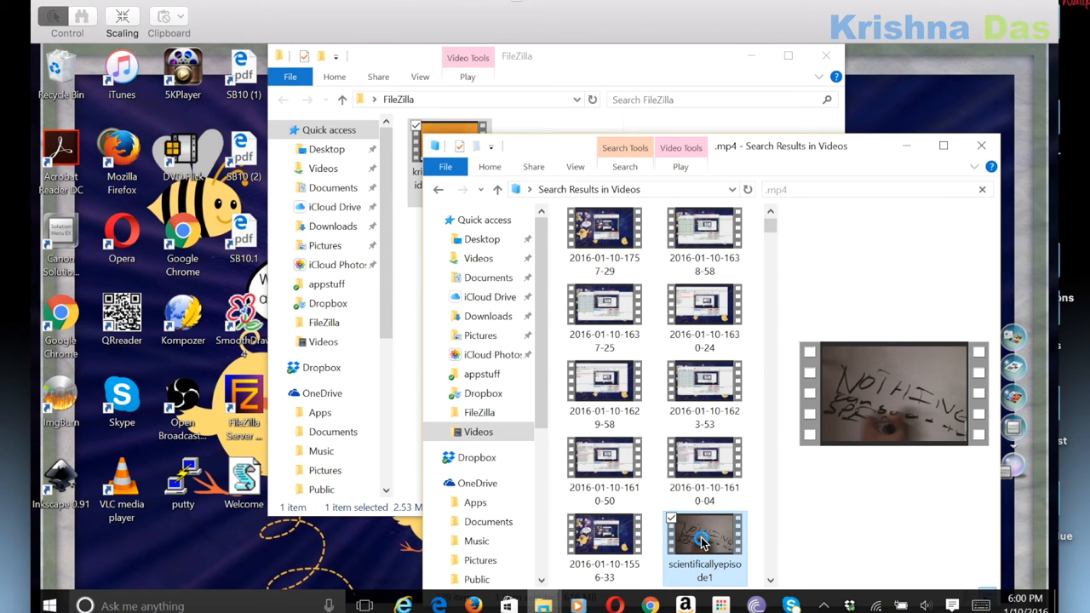
right_click(704, 537)
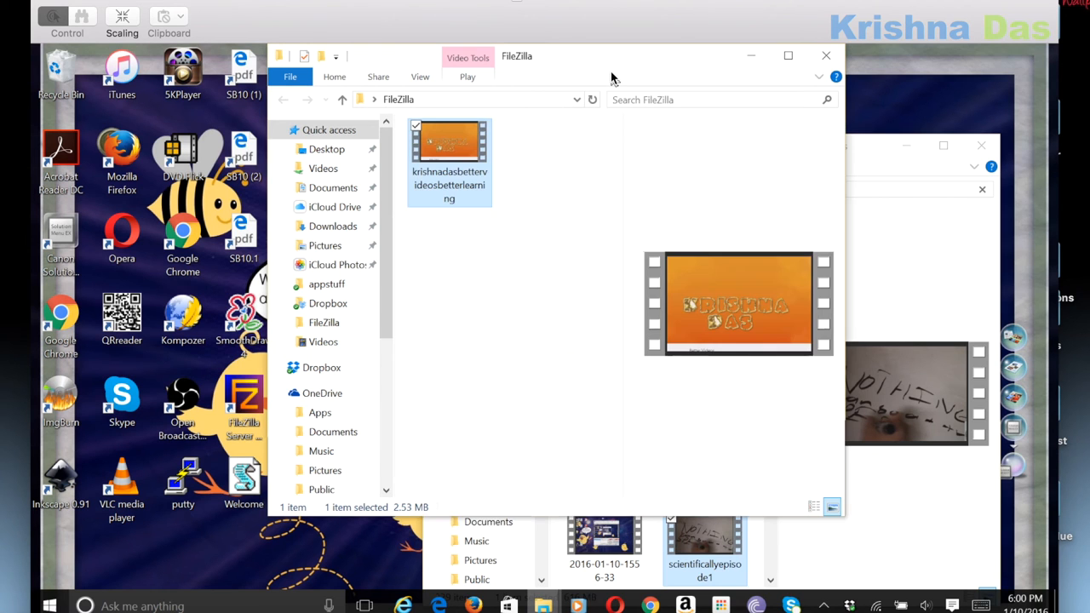
left_click(425, 425)
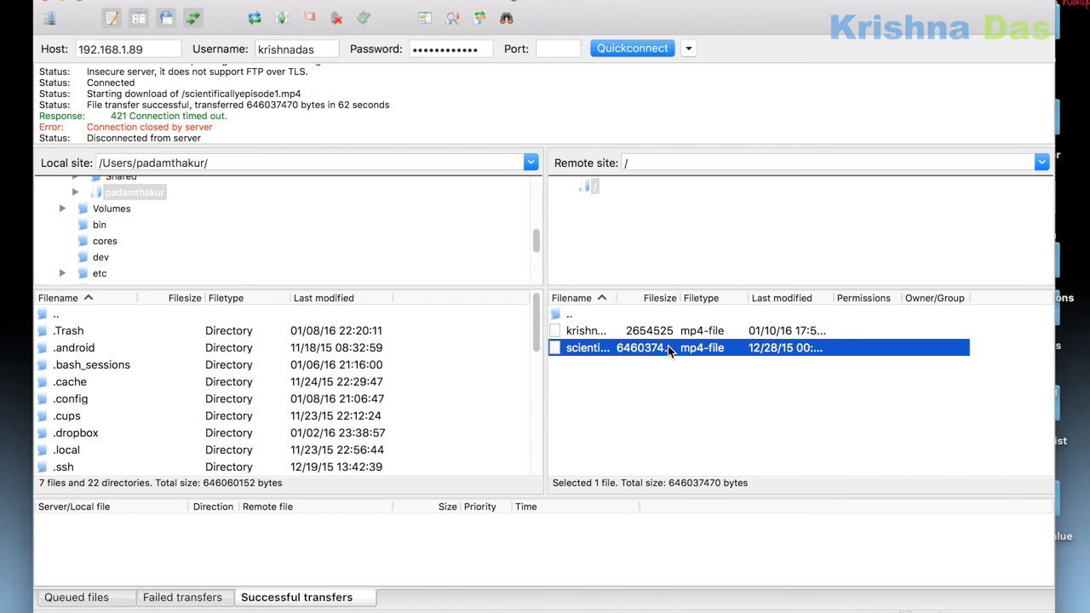
Step: Download scientificallyepisode1.mp4 from the remote list with the local site set to Desktop
left_click(128, 162)
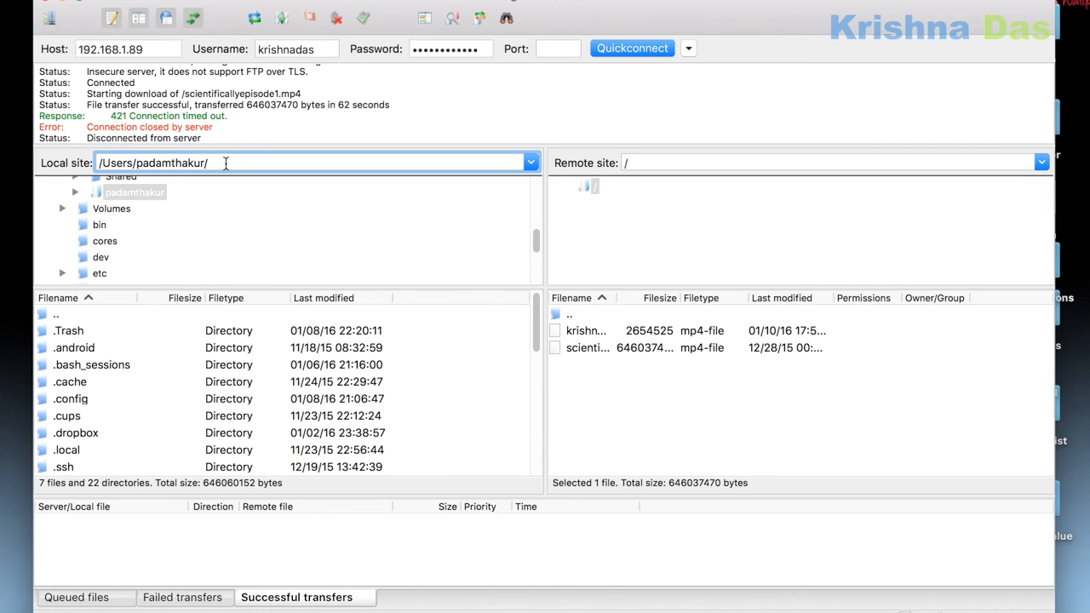
double_click(136, 274)
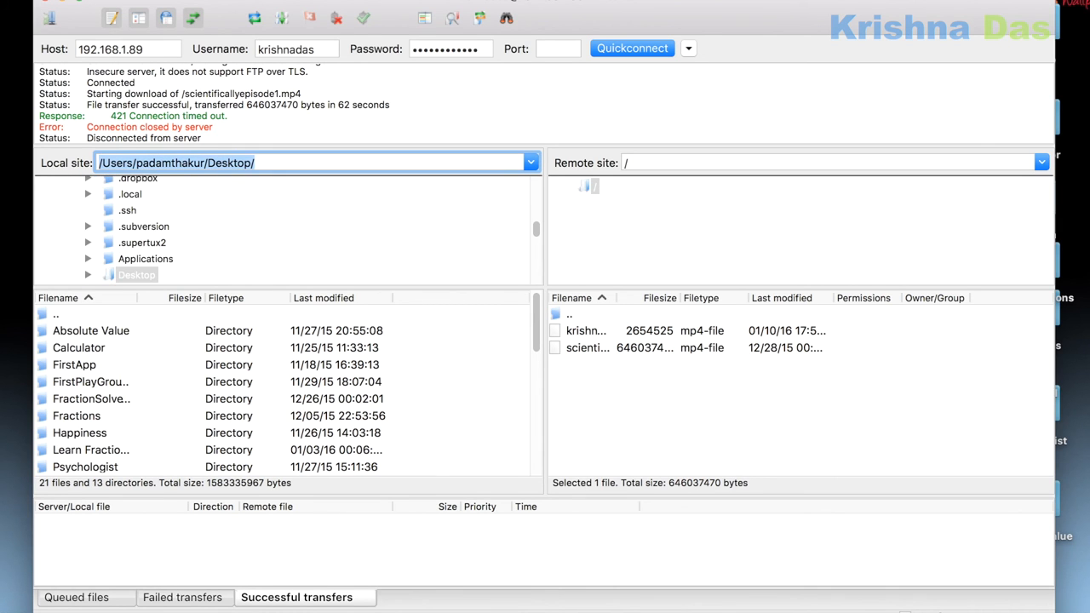
right_click(588, 348)
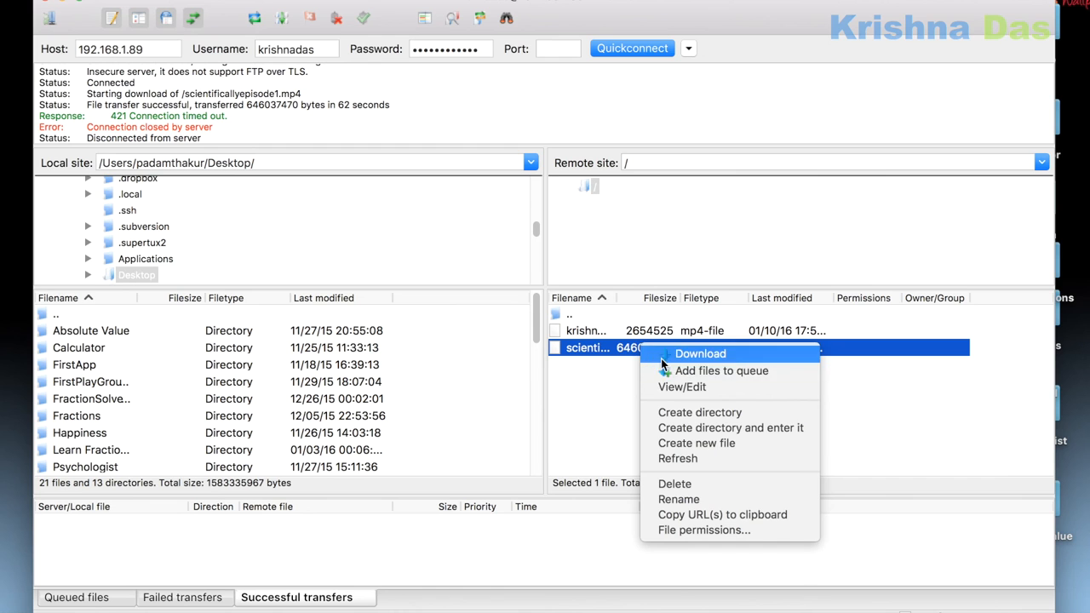
left_click(700, 354)
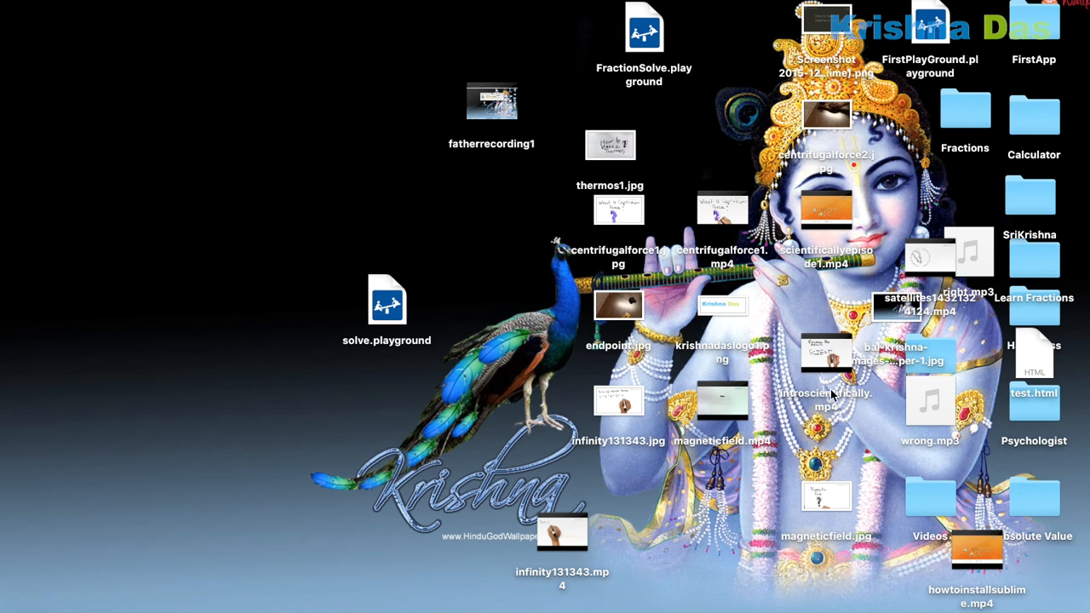
mouse_move(620, 334)
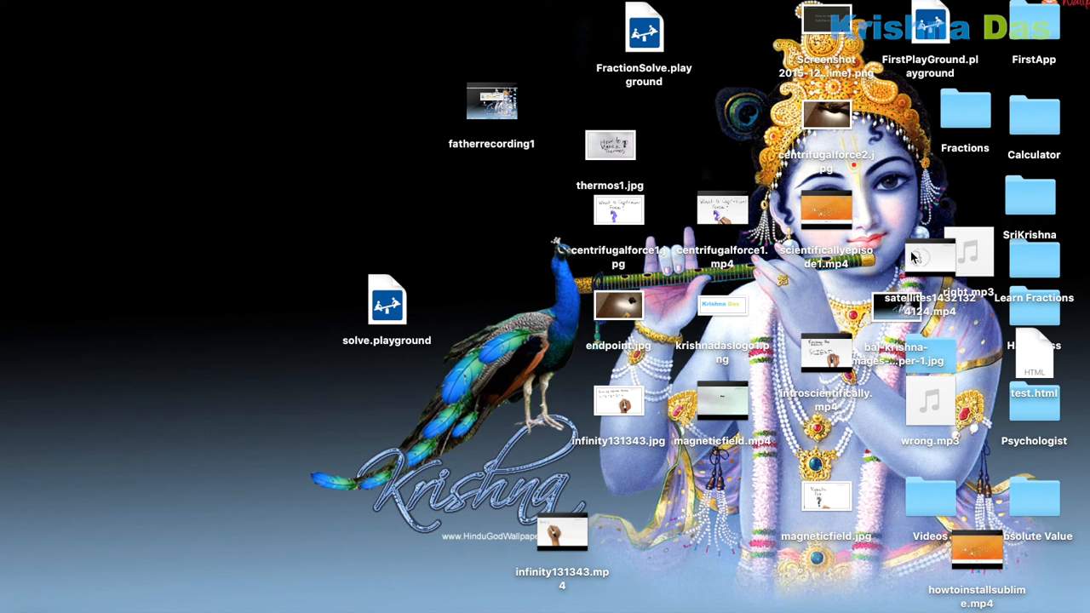
mouse_move(776, 326)
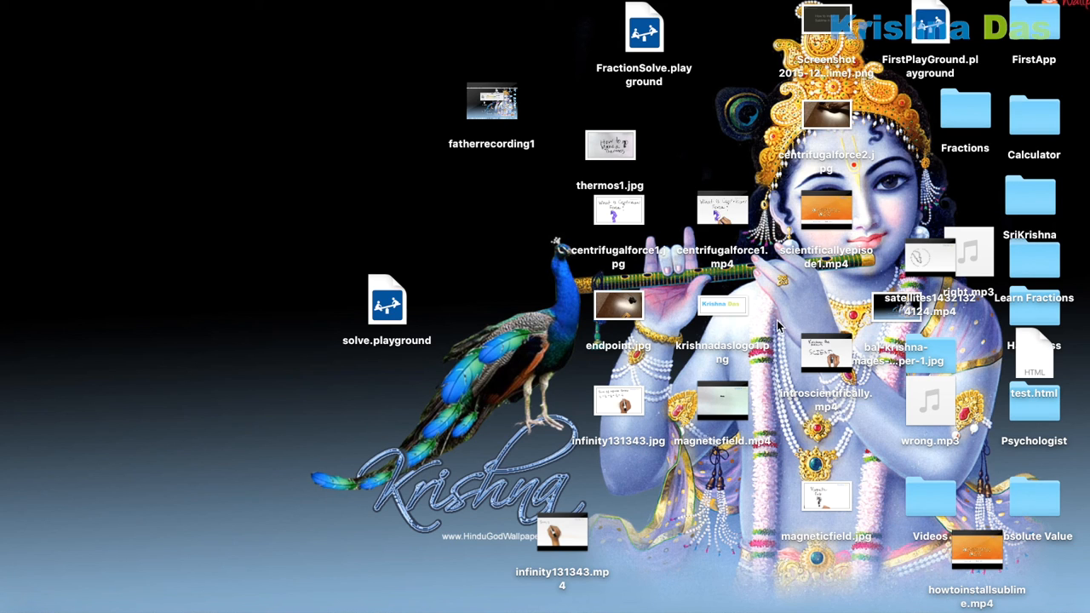
mouse_move(872, 81)
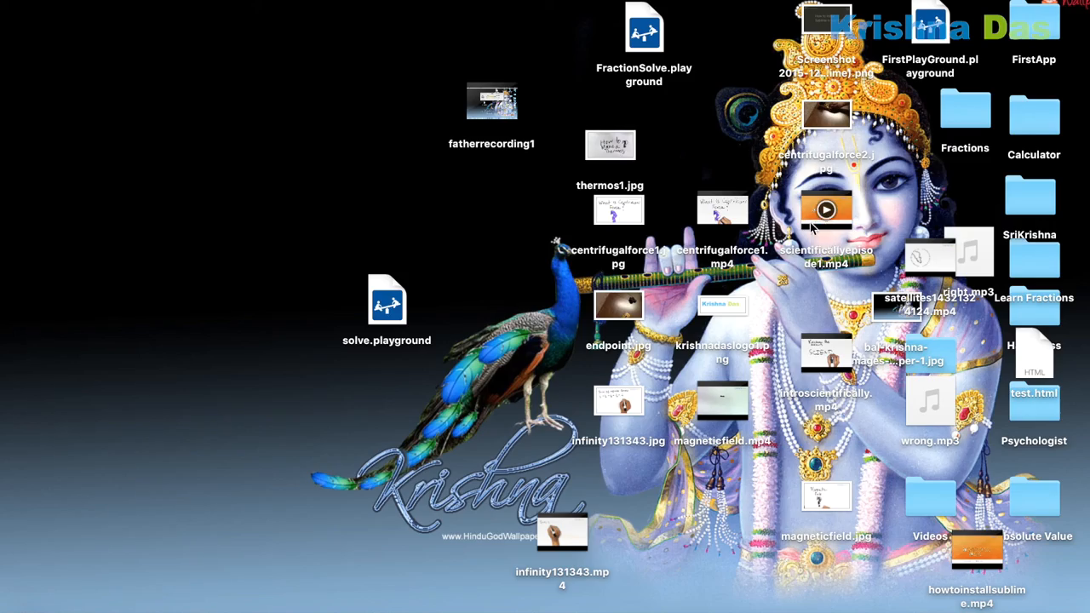
Step: Open scientificallyepisode1.mp4 from the Desktop in QuickTime Player and pause it after a few seconds
double_click(825, 210)
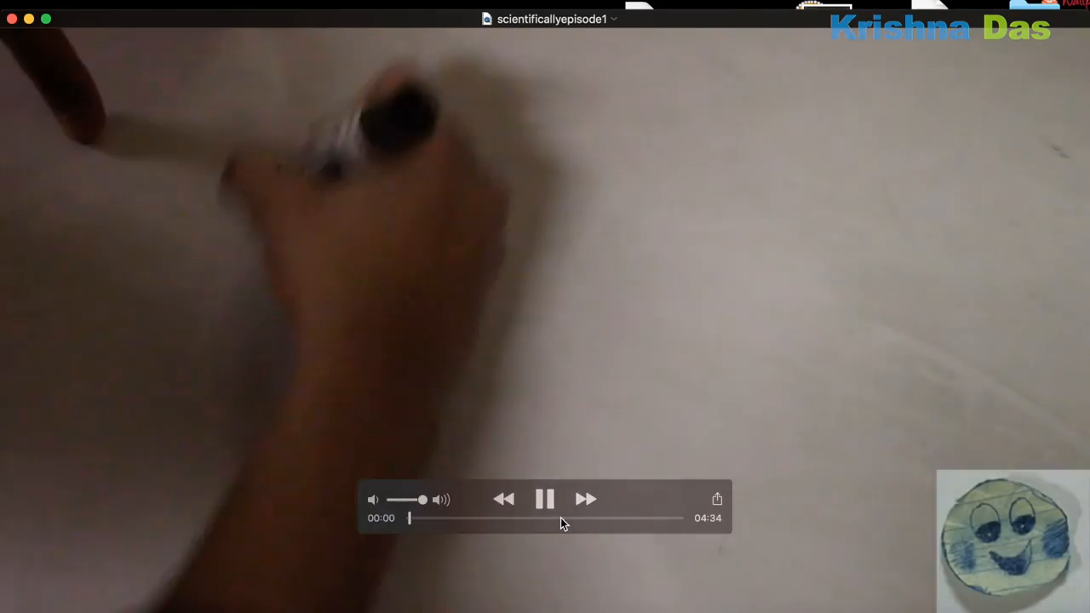
left_click(545, 499)
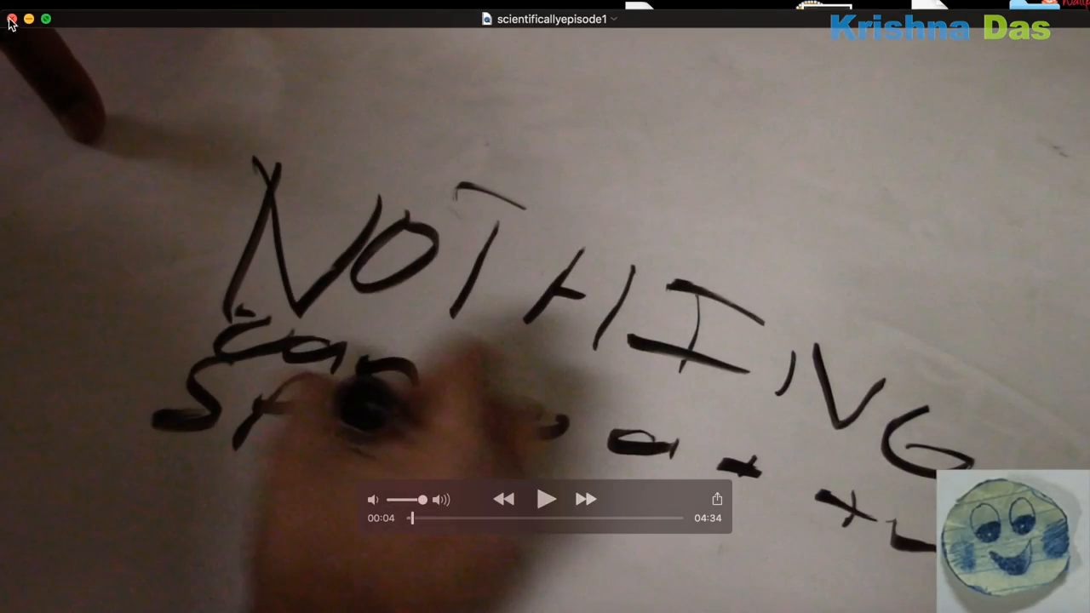